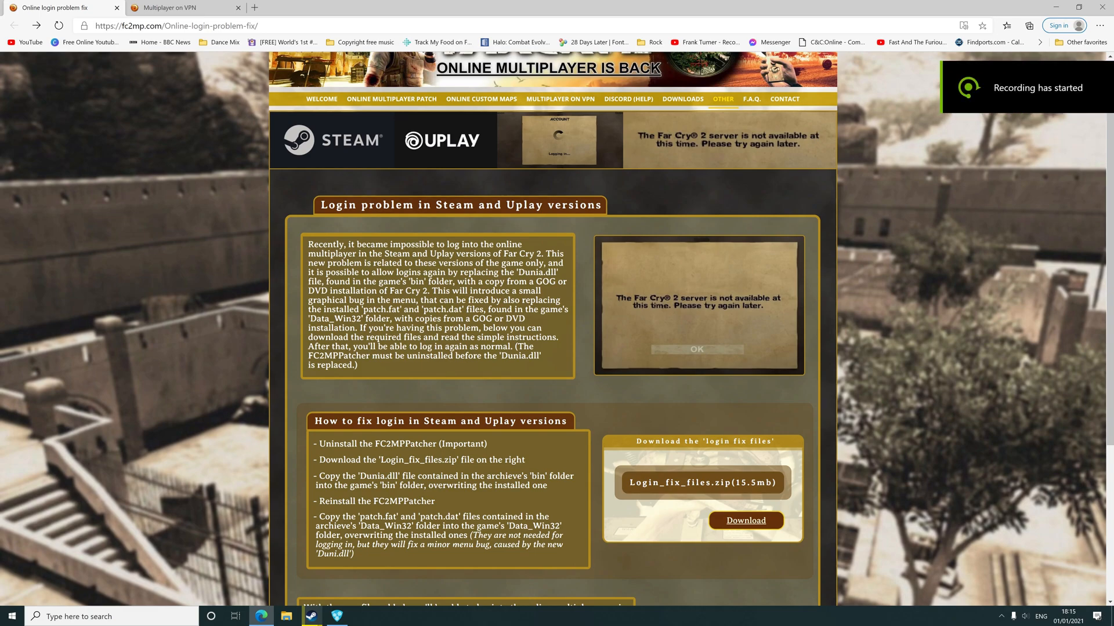
- Start downloading the Login_fix_files.zip archive from the login fix page
click(744, 521)
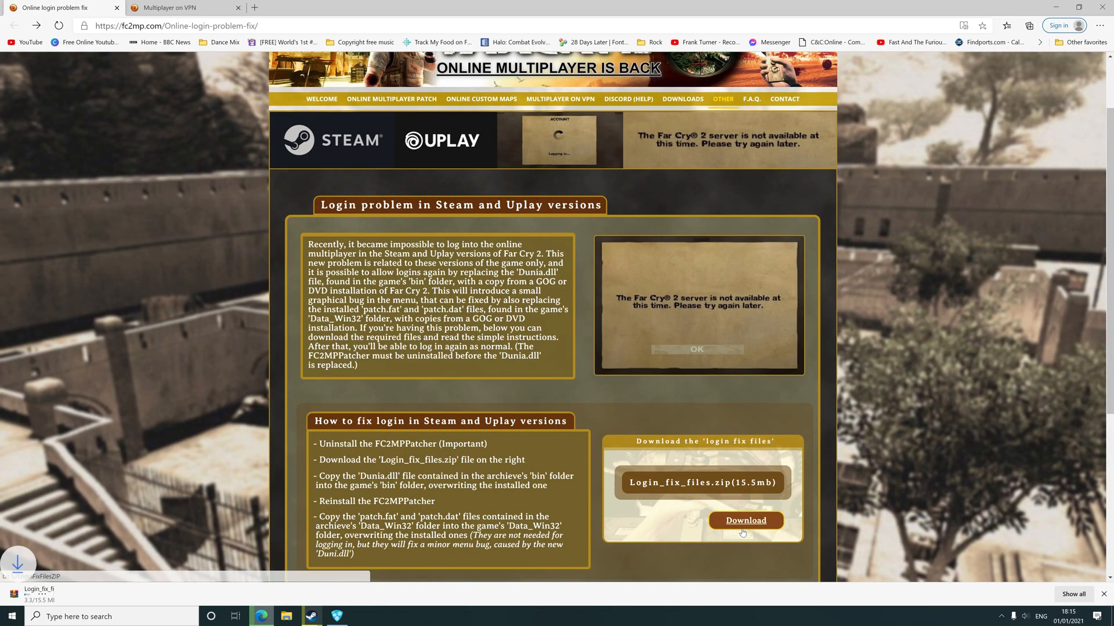
click(745, 521)
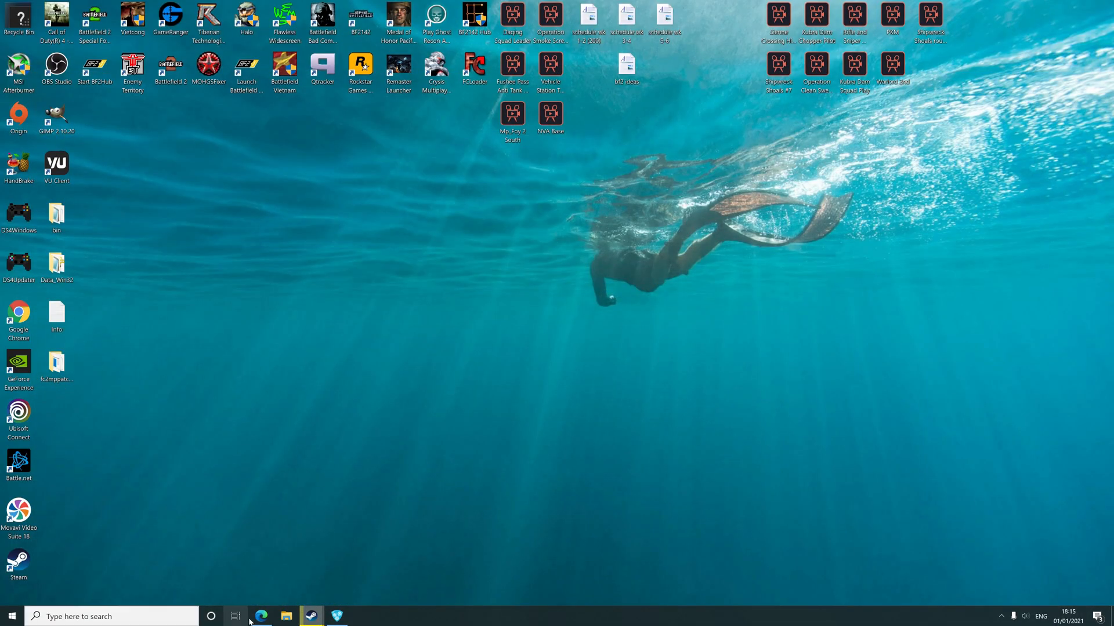
- Extract Login_fix_files (1) from Recordings to the Desktop, overwriting all existing files
click(287, 616)
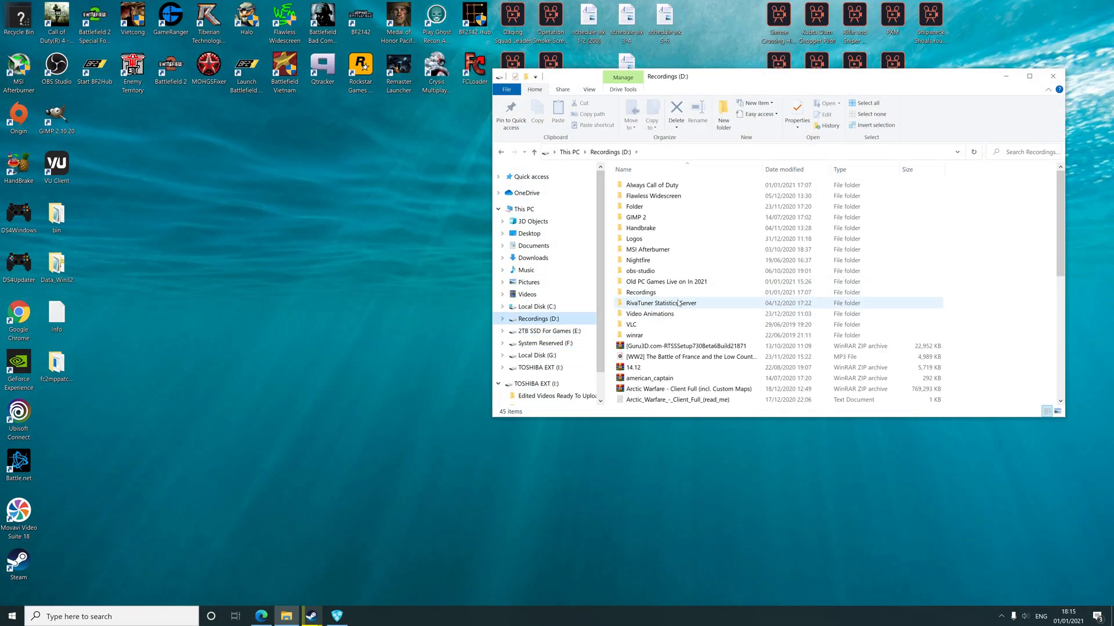
scroll(down, 3)
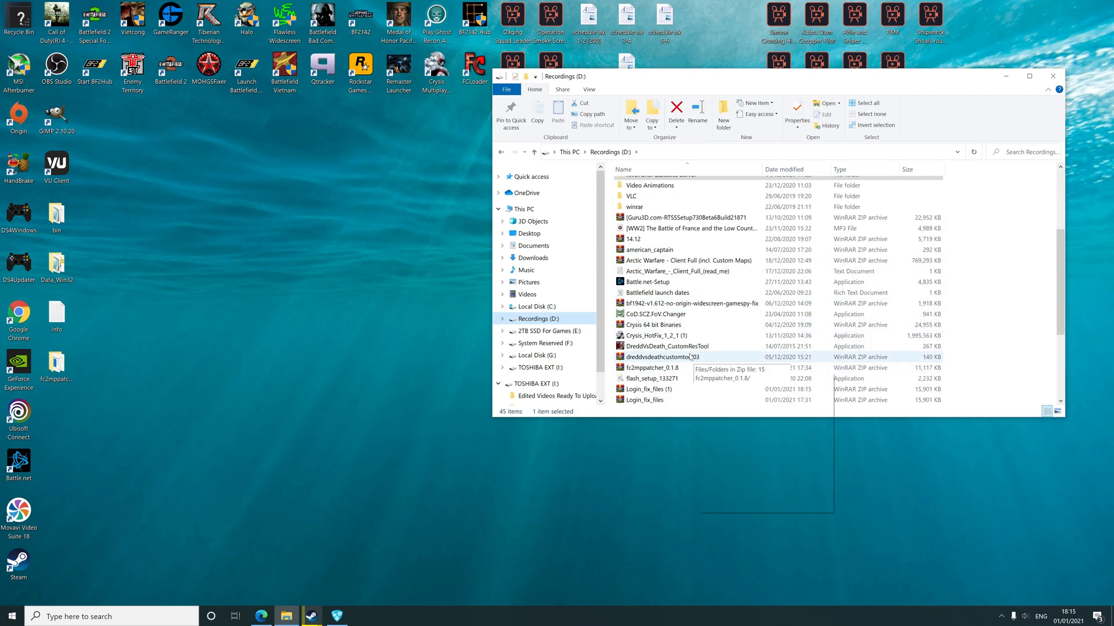
scroll(down, 3)
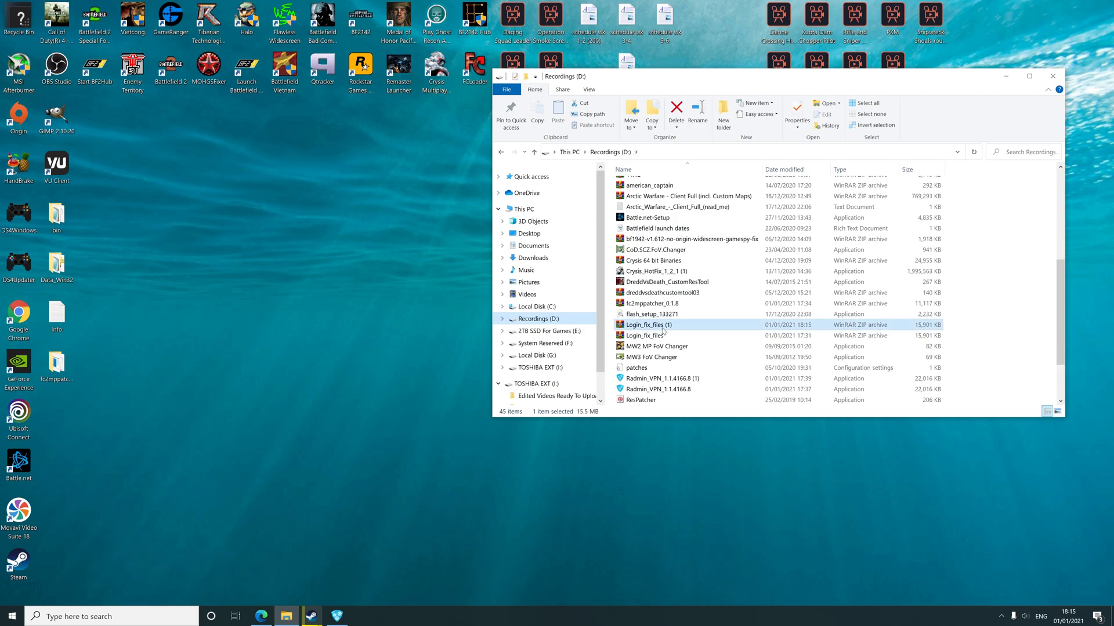
right_click(649, 325)
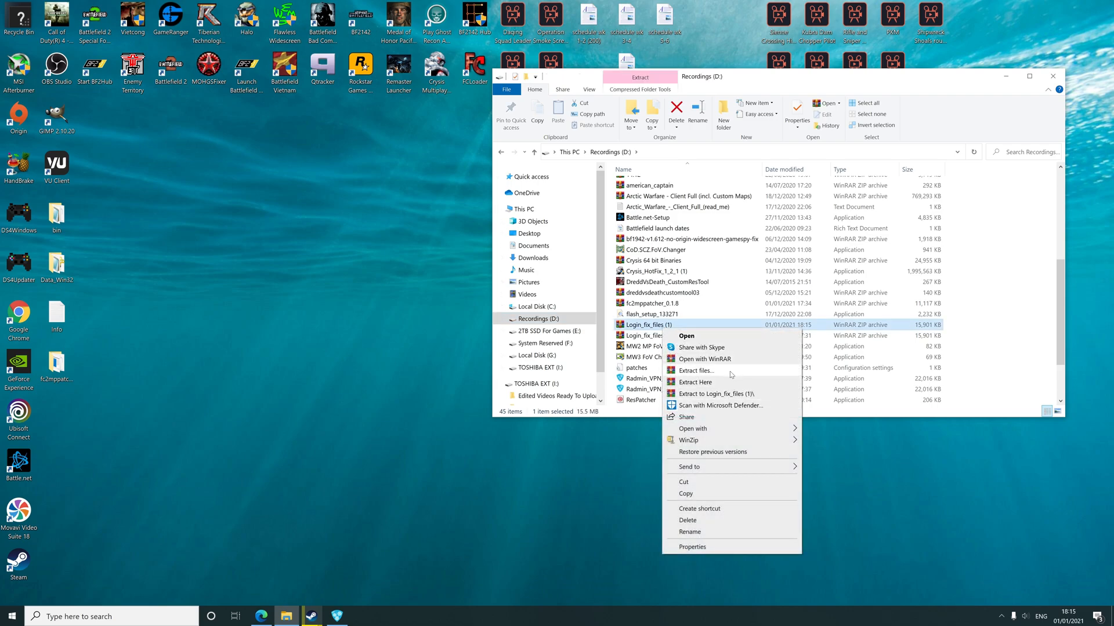
click(697, 370)
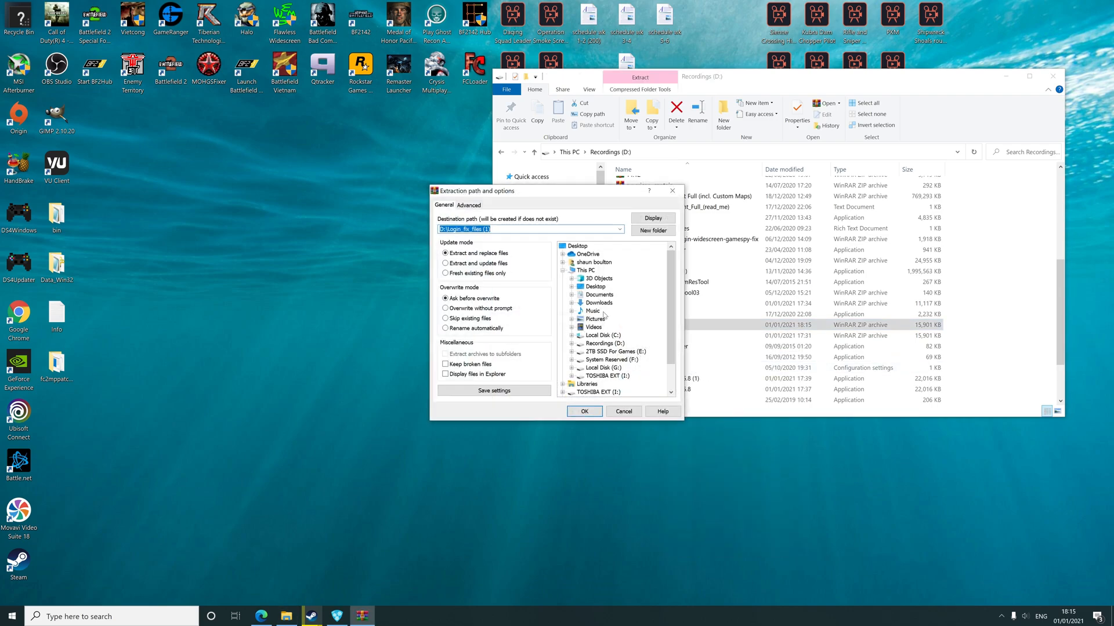
click(584, 411)
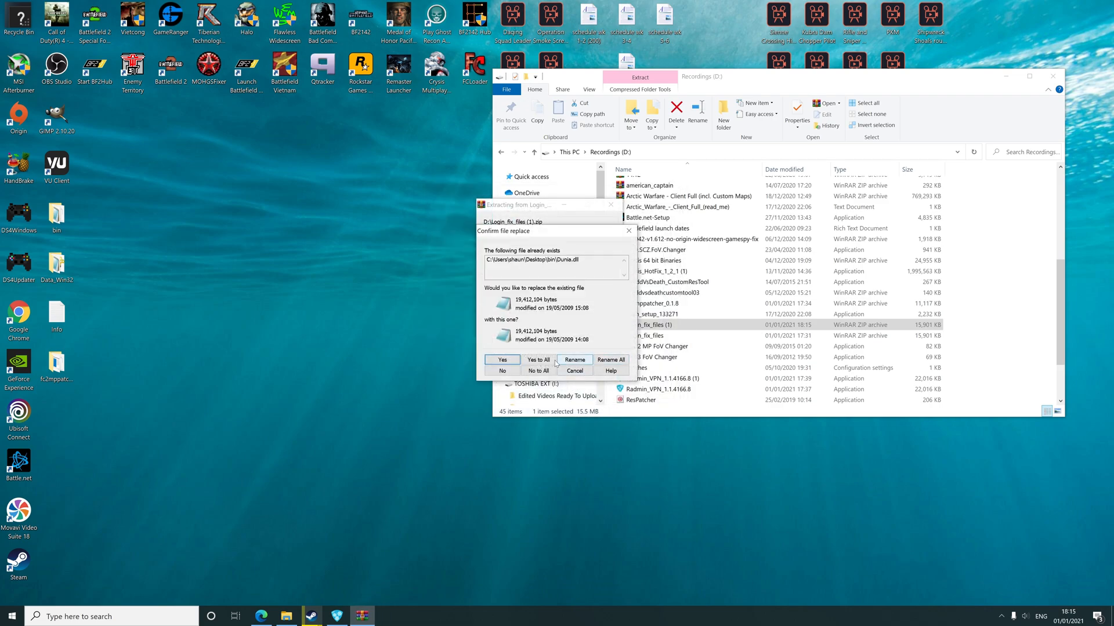
click(501, 360)
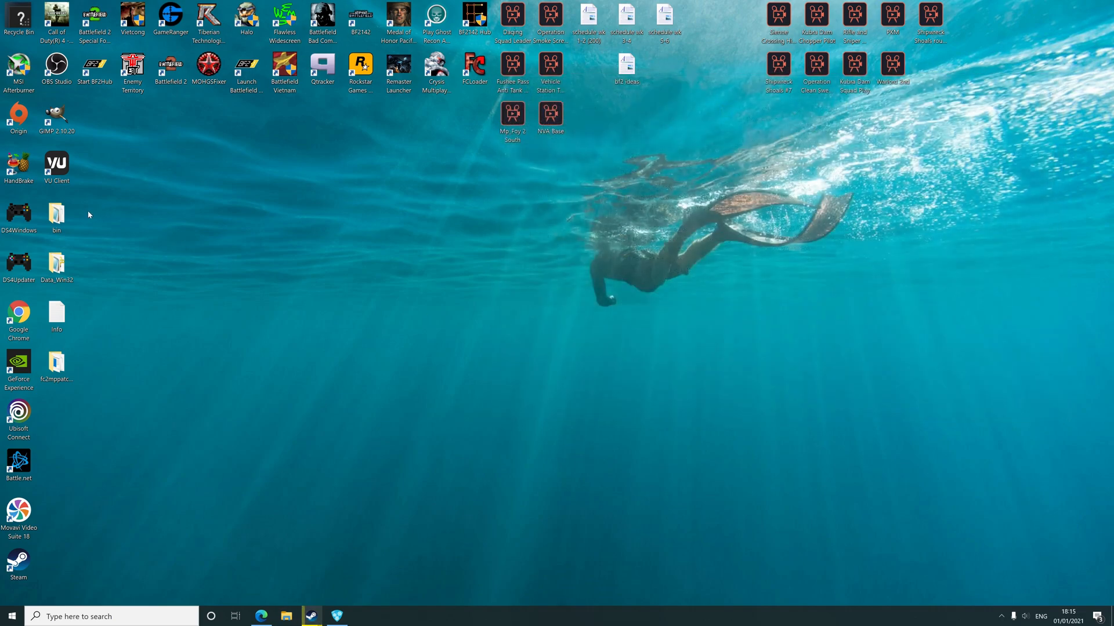
- Copy the new Dunia DLL from the extracted desktop bin folder
click(55, 214)
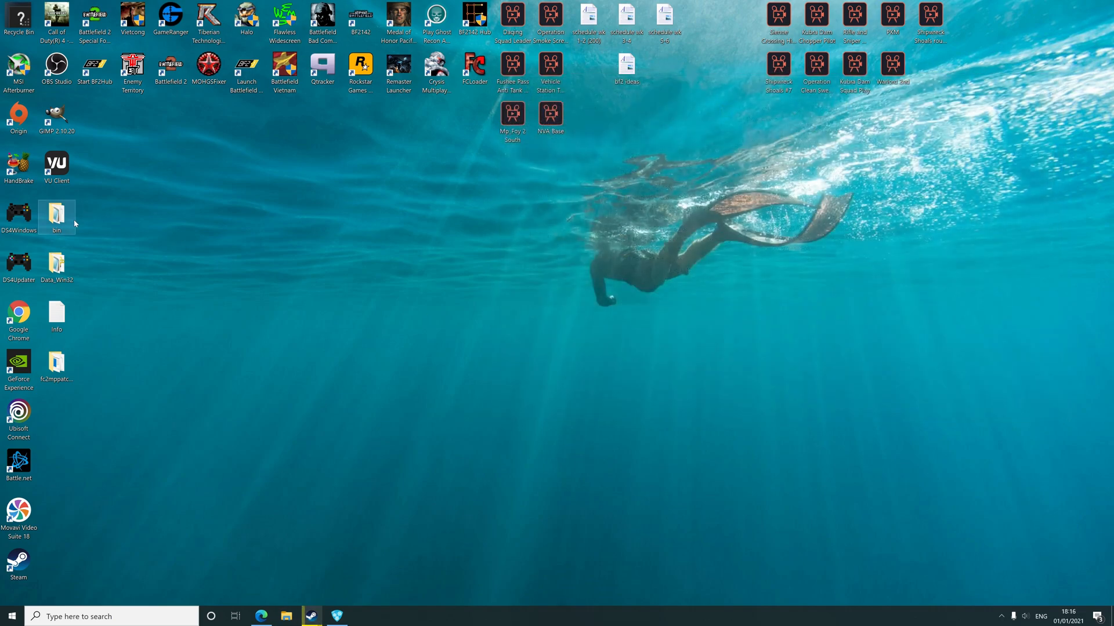
click(56, 263)
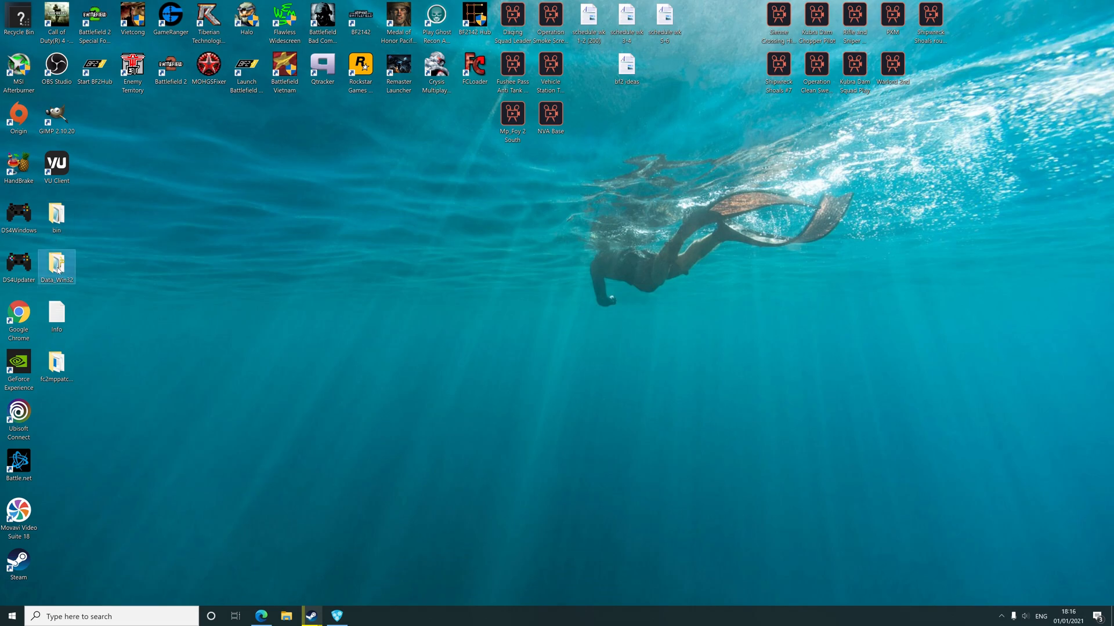
double_click(55, 263)
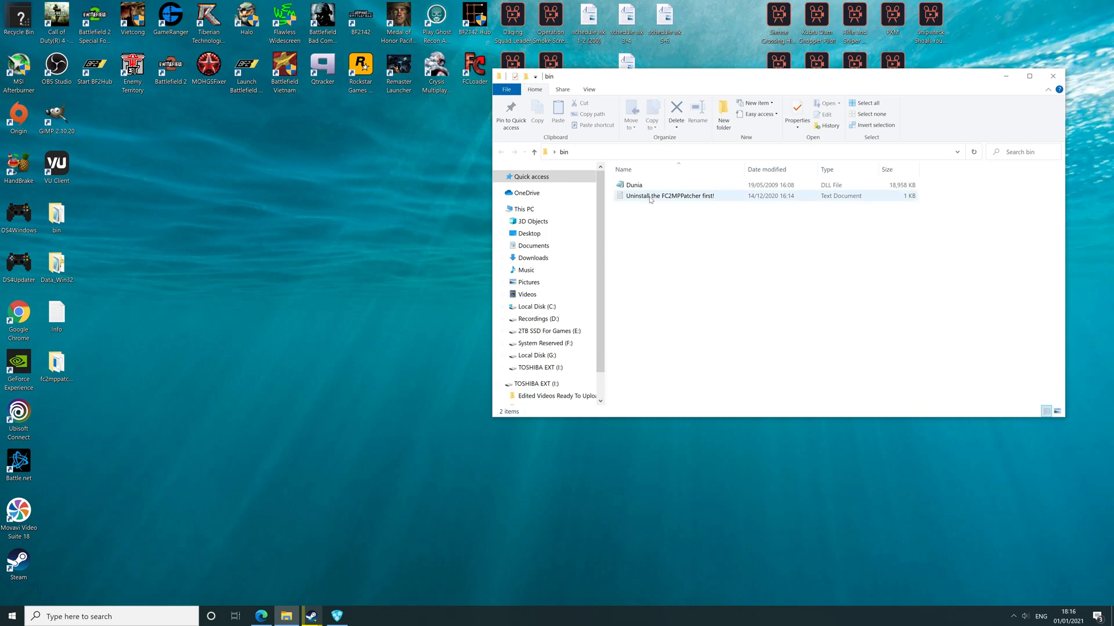
click(634, 184)
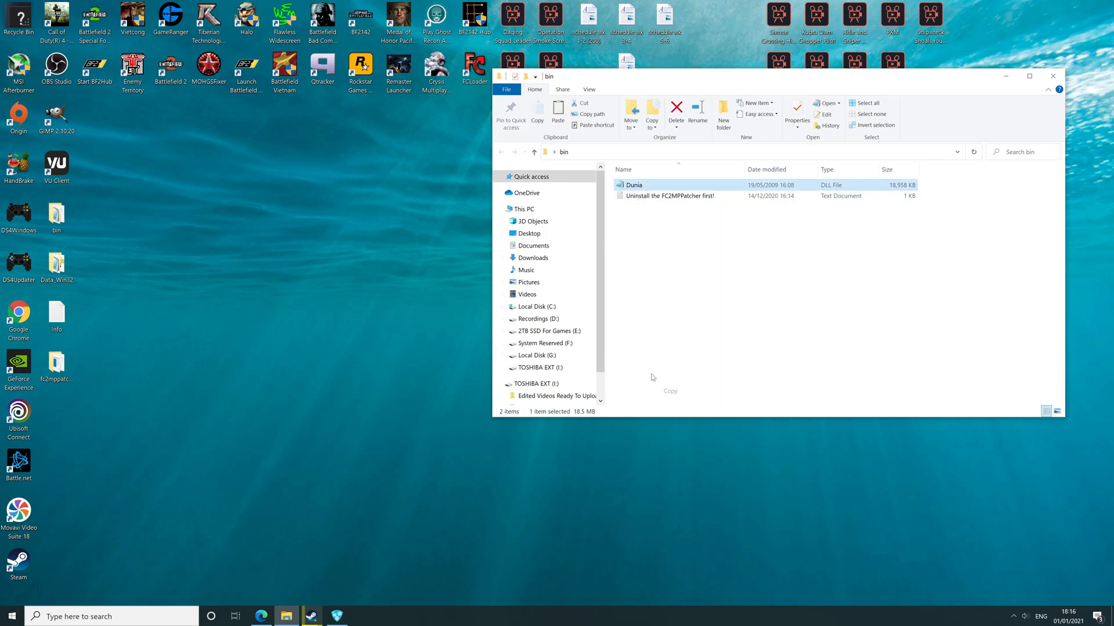
click(537, 319)
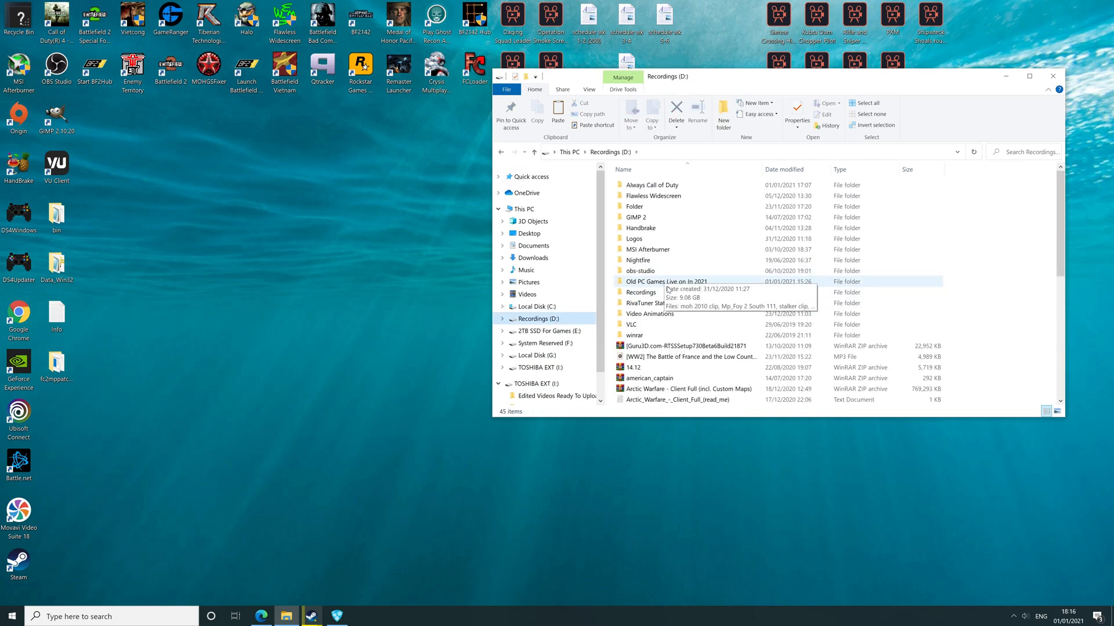
- Navigate to E:\SteamLibrary\steamapps\common\Far Cry 2\bin
click(550, 330)
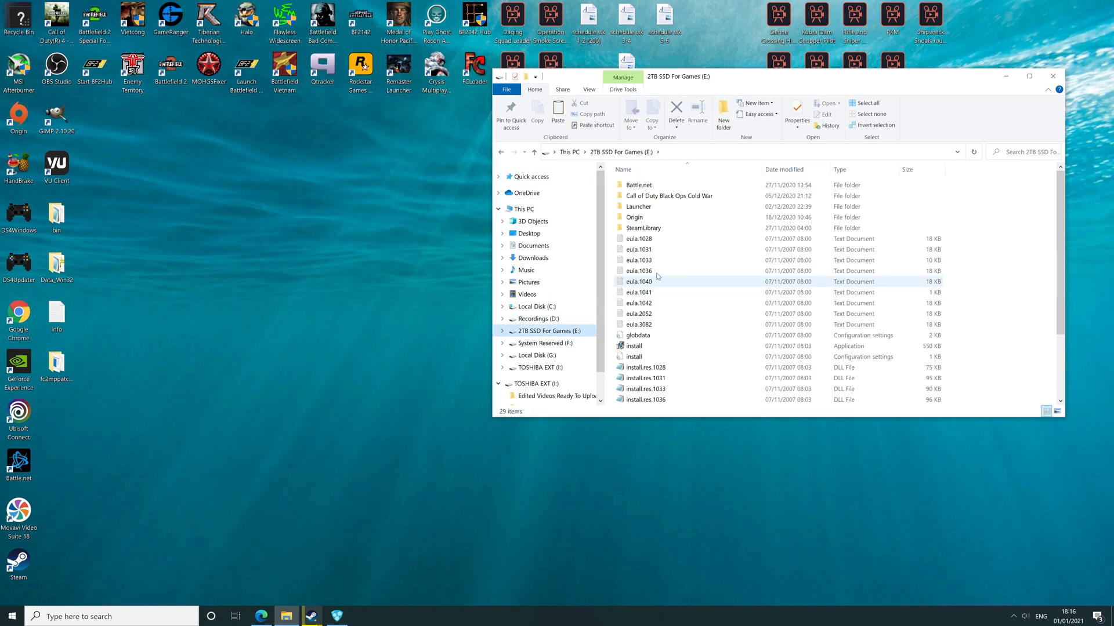
double_click(644, 227)
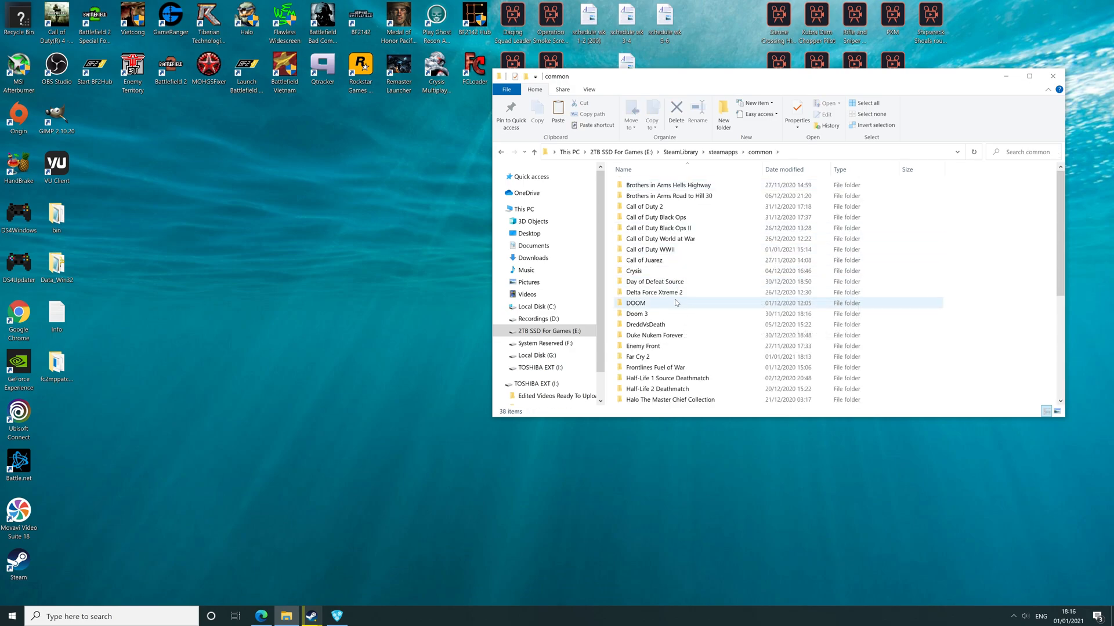
double_click(638, 357)
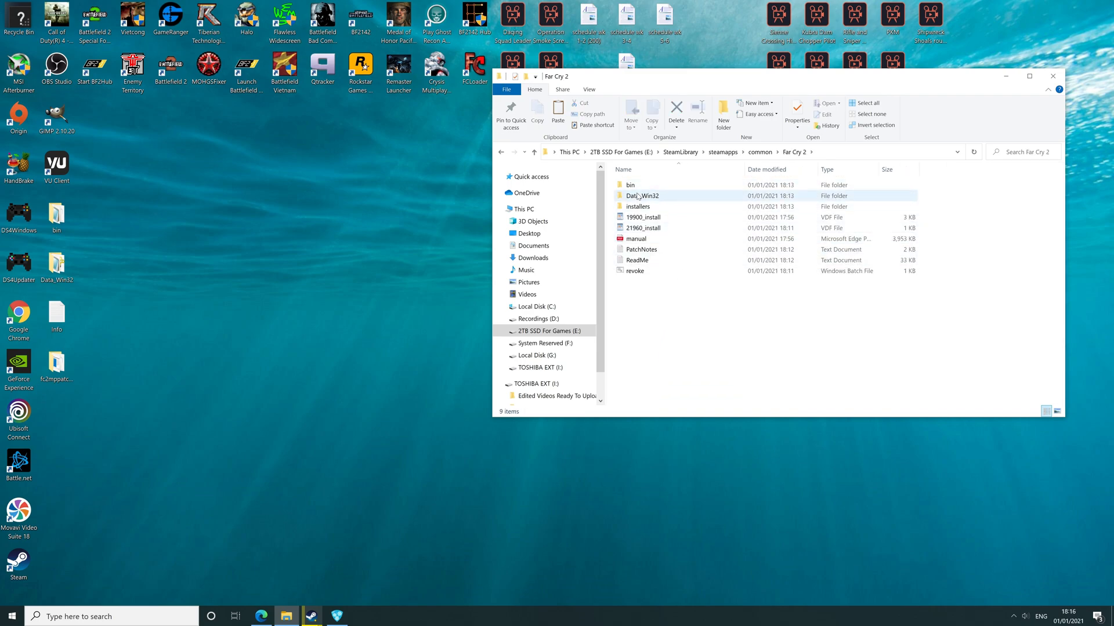
double_click(628, 185)
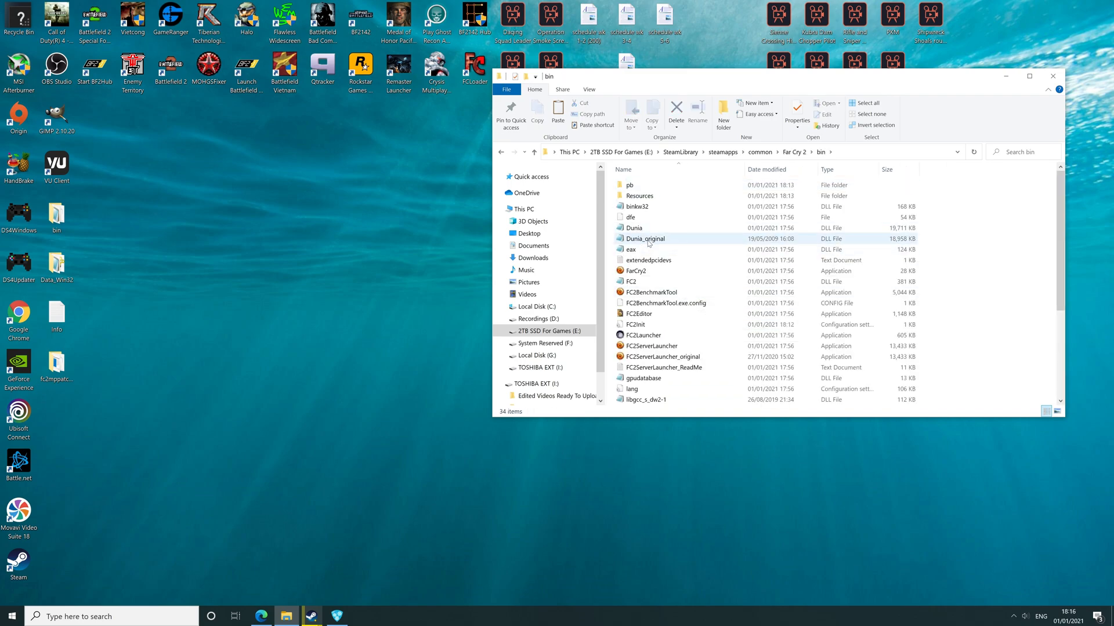
- Paste the Dunia DLL, replacing the game's existing one, and close Explorer
right_click(648, 241)
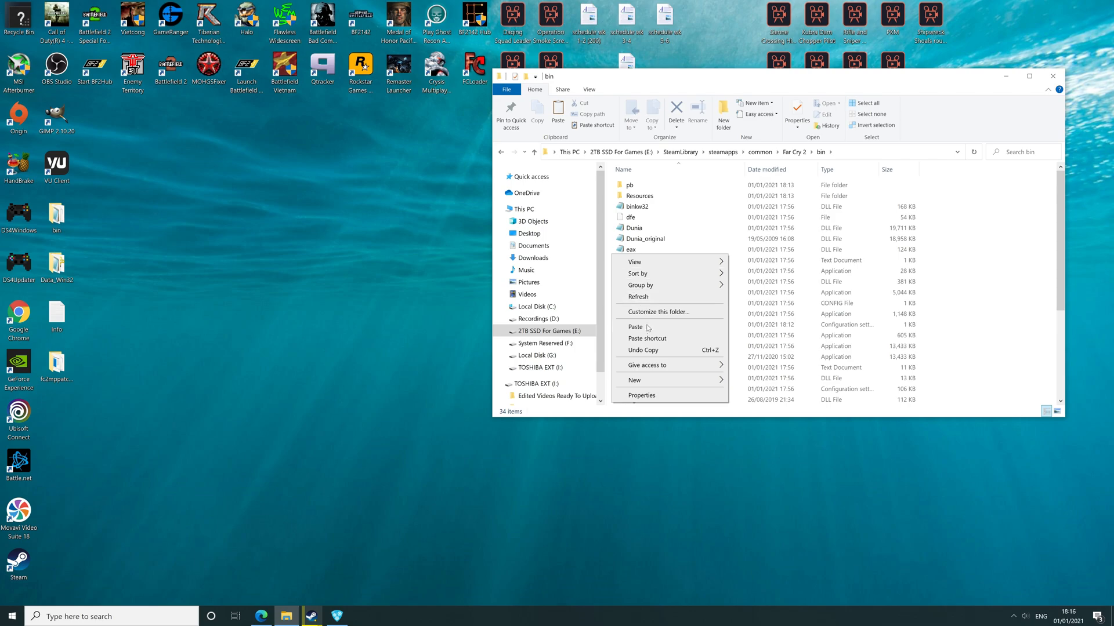
click(634, 327)
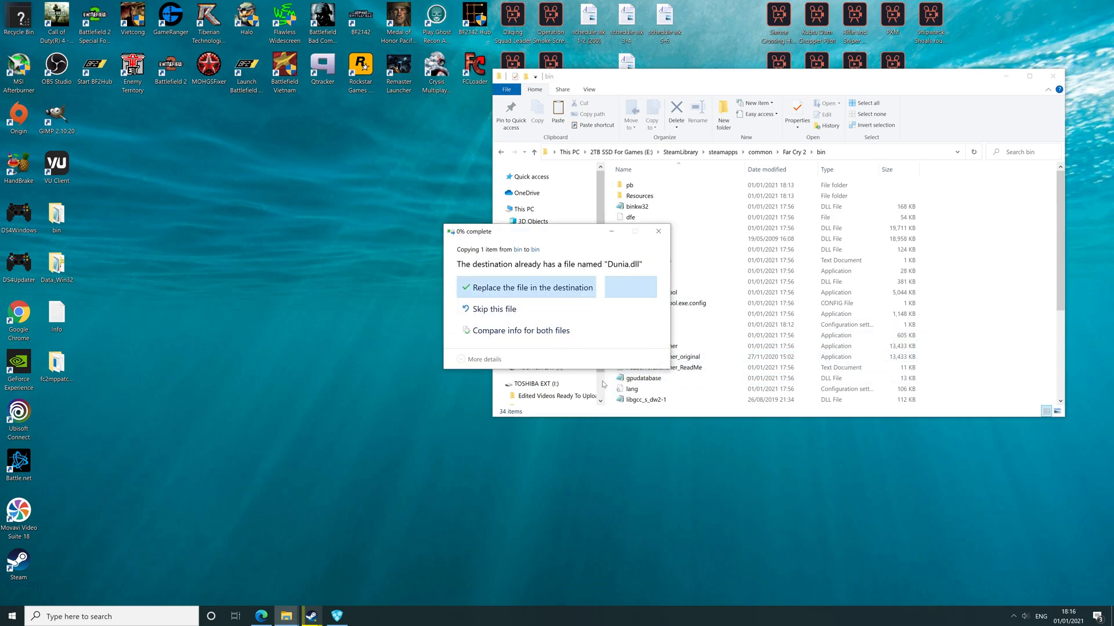
click(528, 287)
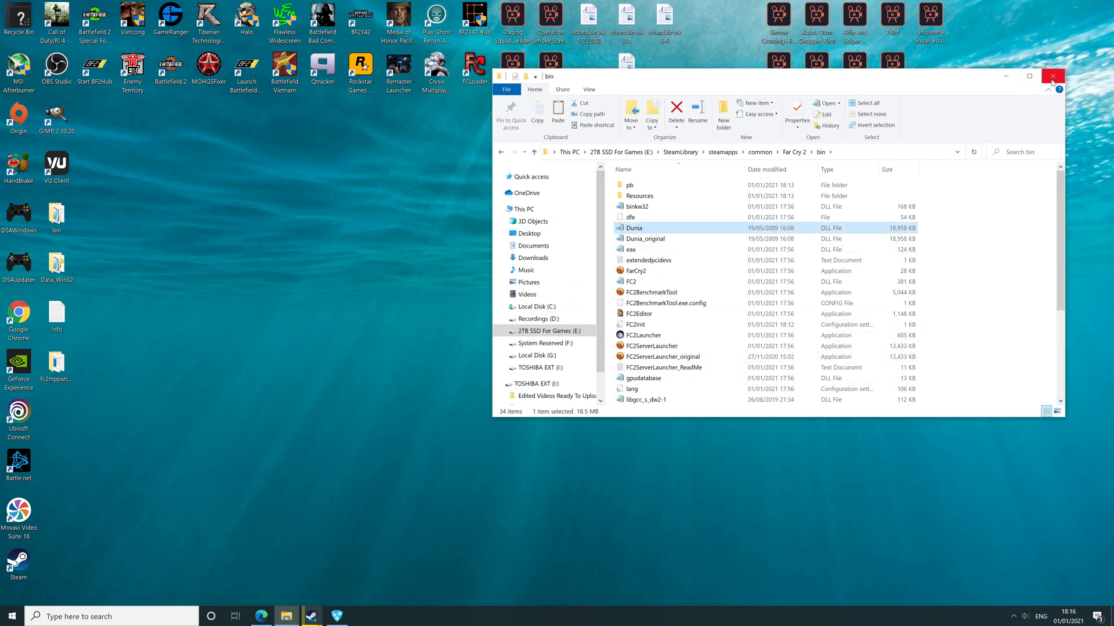
click(1052, 76)
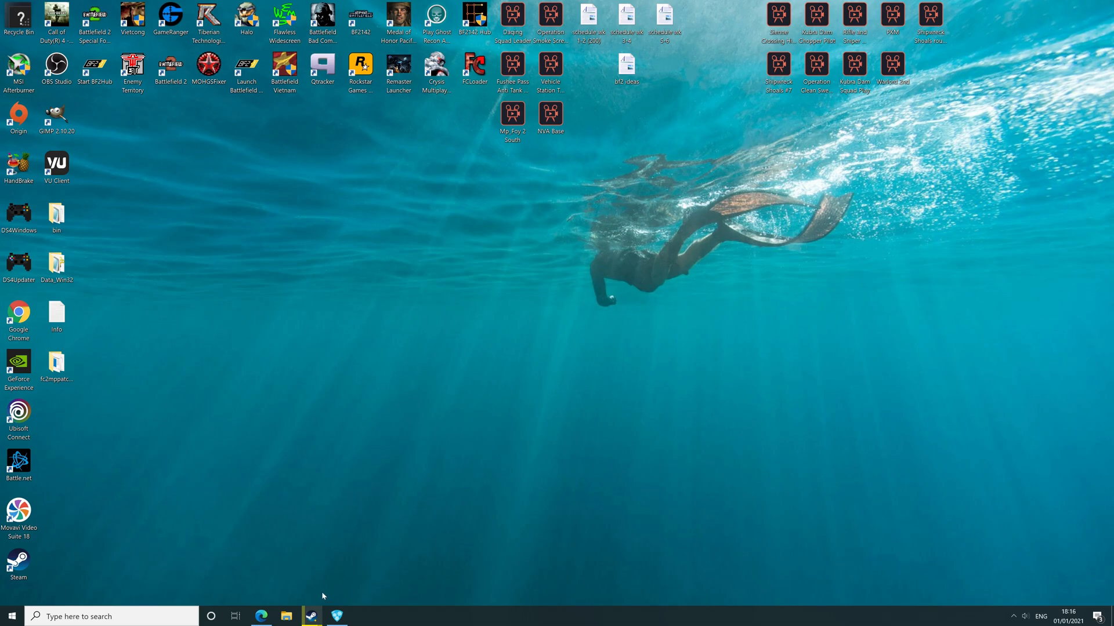
mouse_move(296, 566)
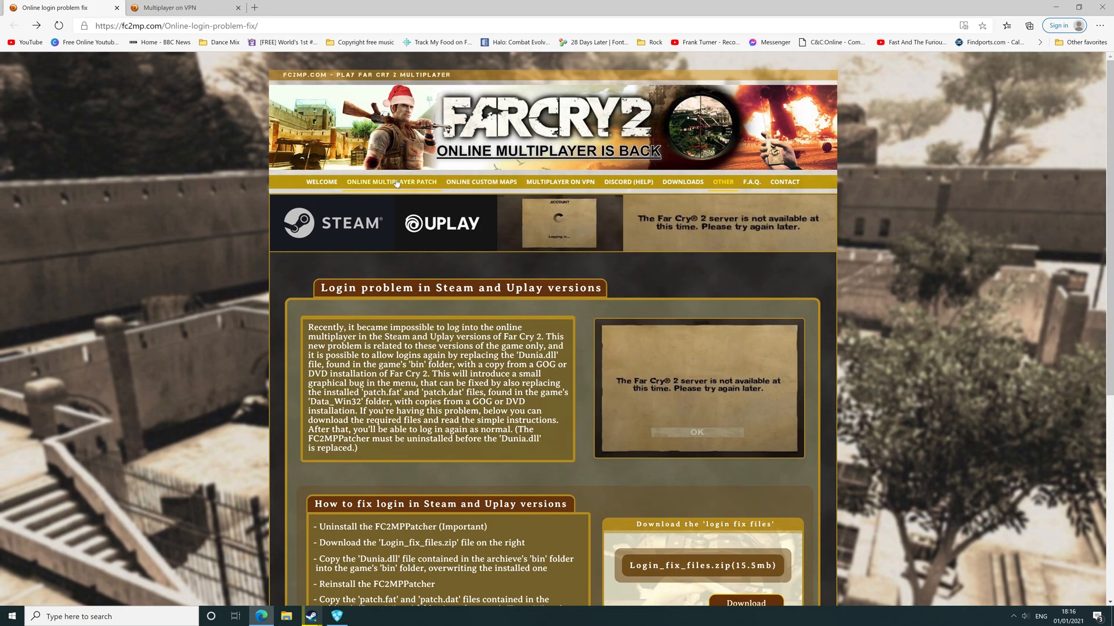
- Go to the Online Multiplayer Patch page and scroll to the latest patcher download
click(391, 182)
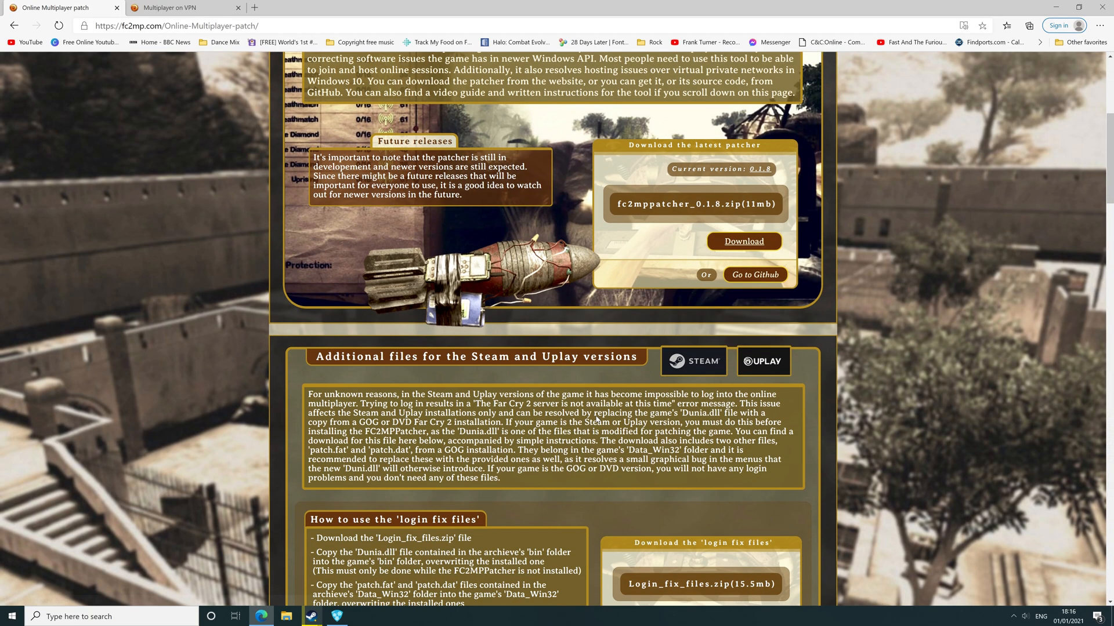
scroll(down, 3)
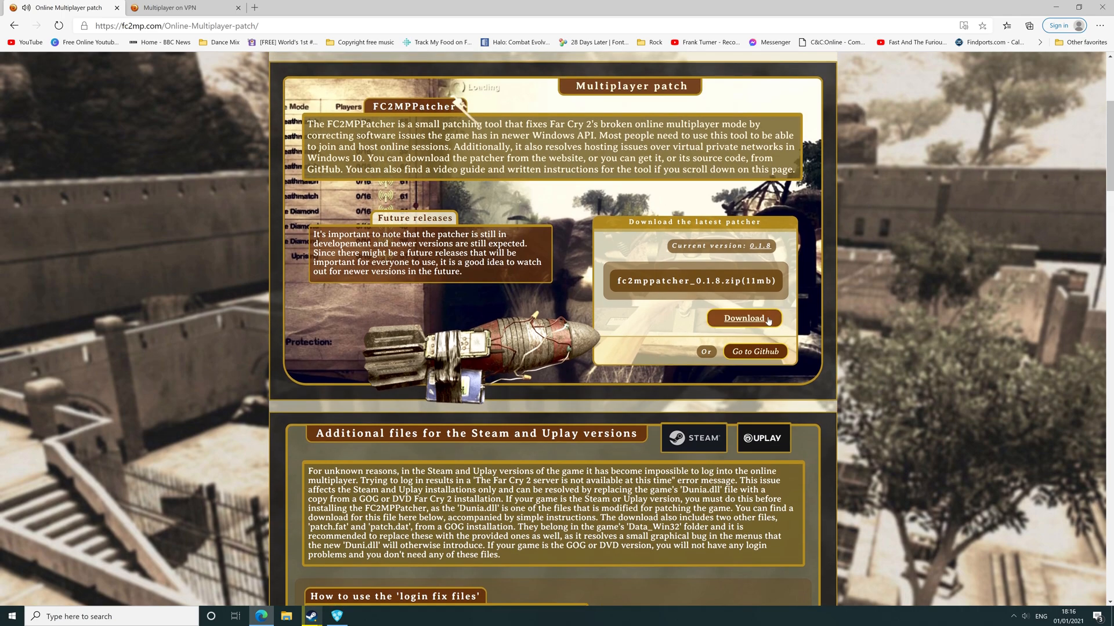
mouse_move(478, 72)
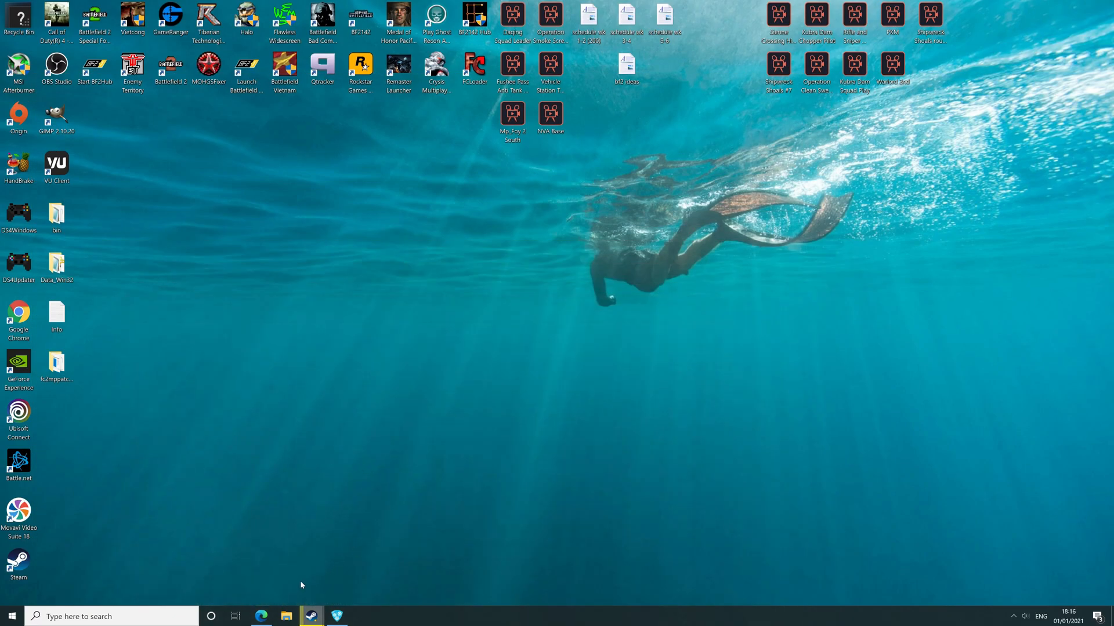
- Extract the fc2mppatcher_0.1.8 (1) archive to the Desktop
click(287, 616)
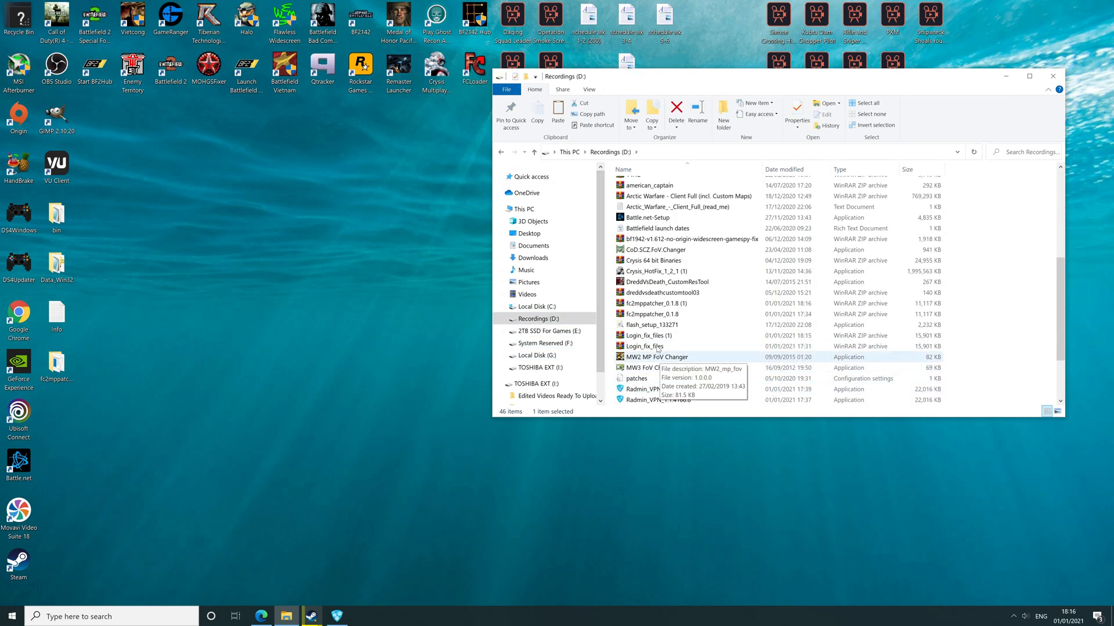
right_click(643, 314)
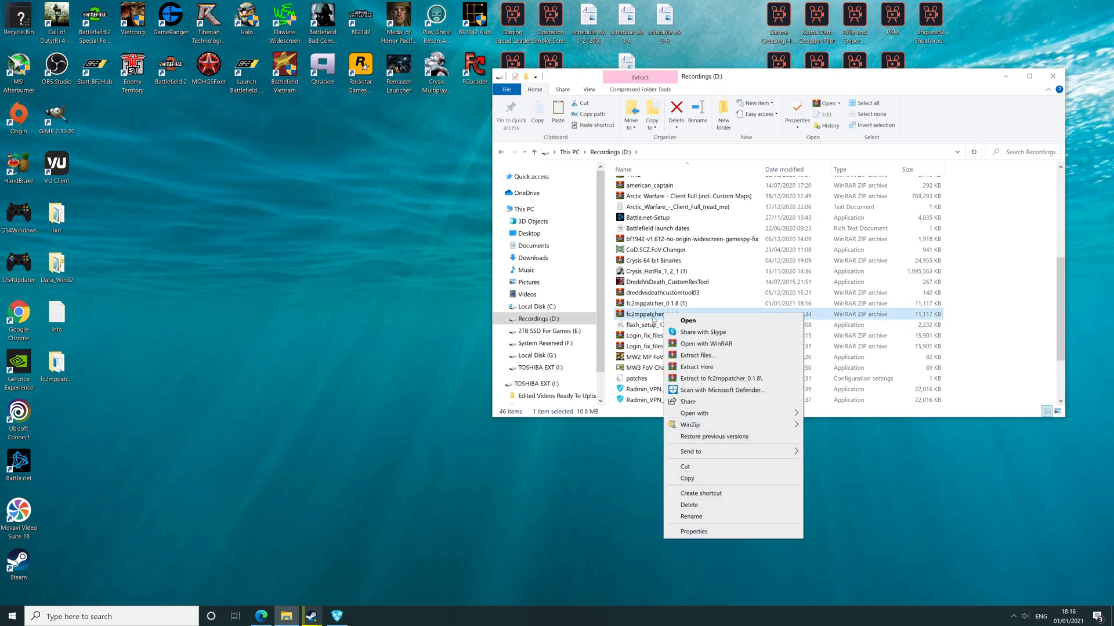
click(698, 355)
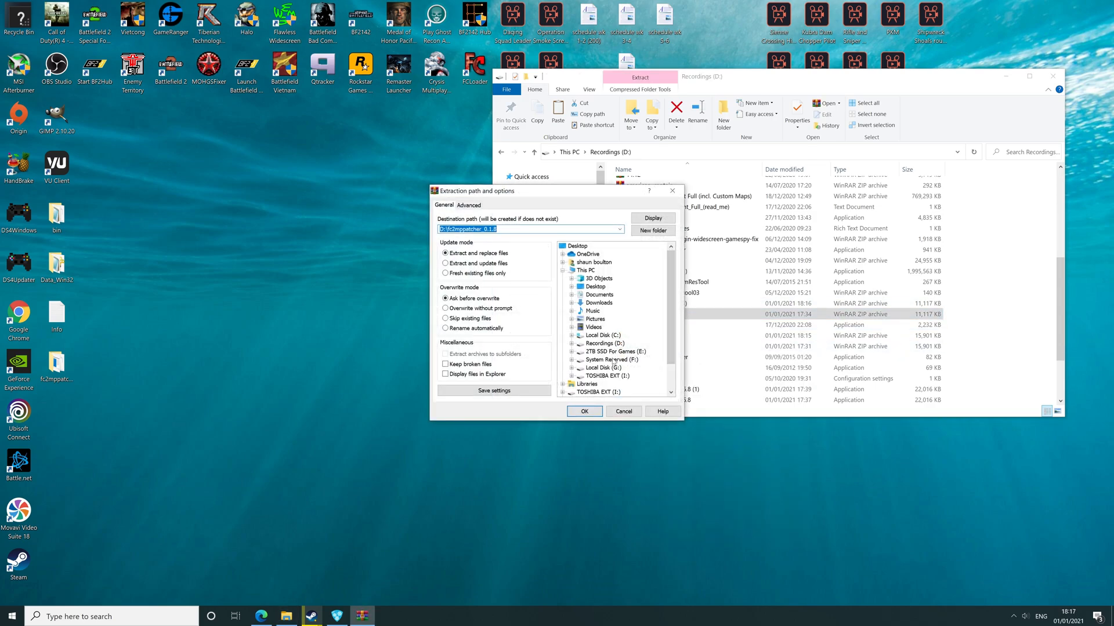
click(595, 287)
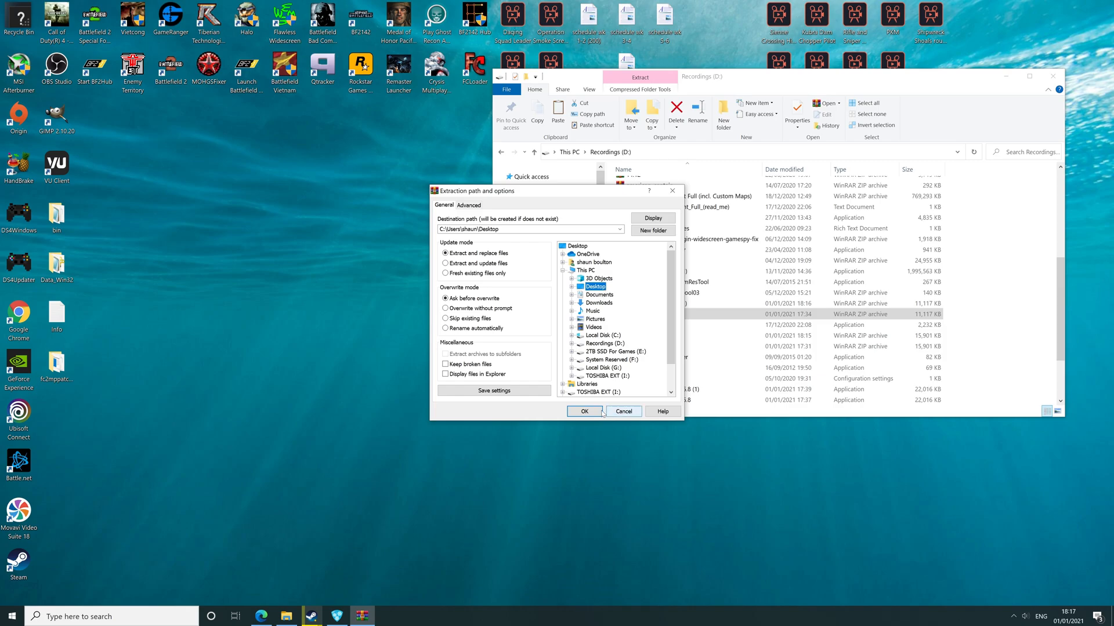
click(584, 411)
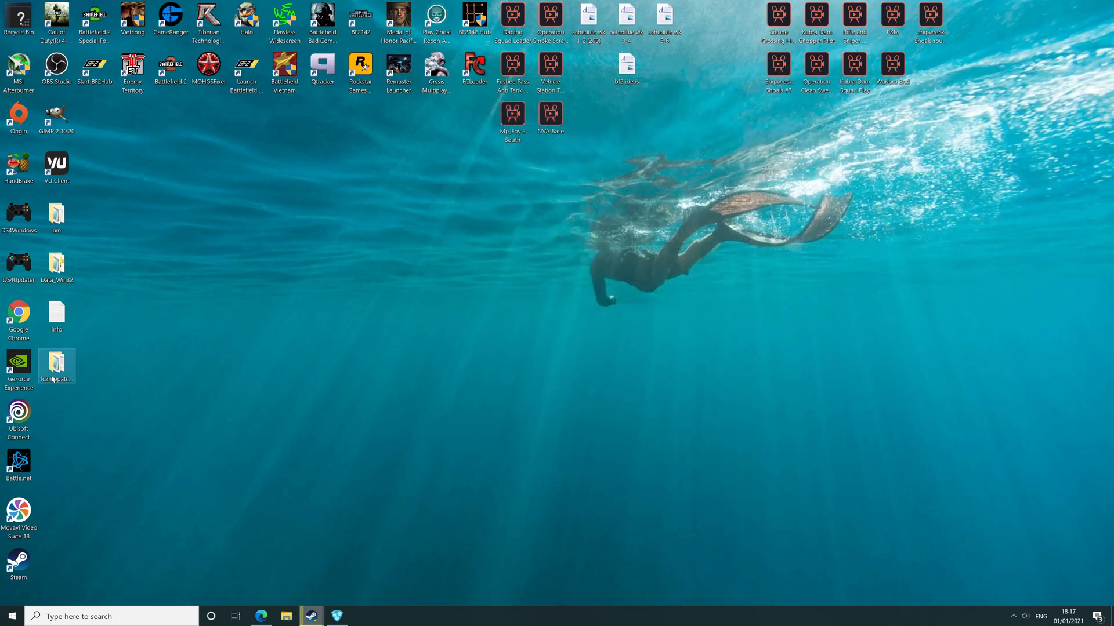
- Launch fc2mppatcher.exe from its desktop folder and close the folder window
double_click(55, 362)
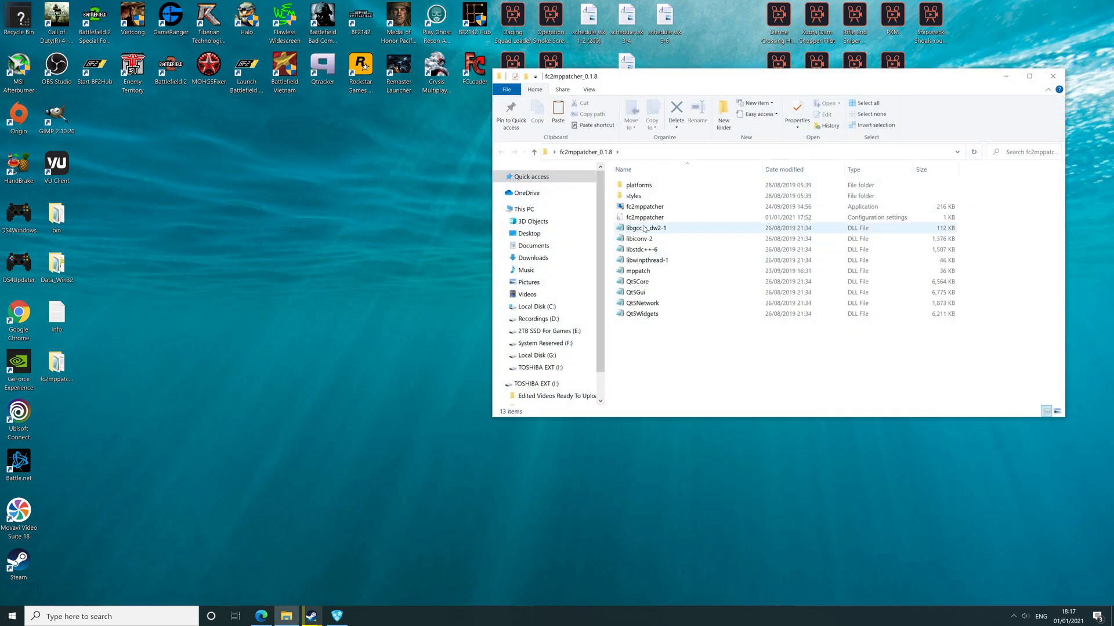
click(644, 206)
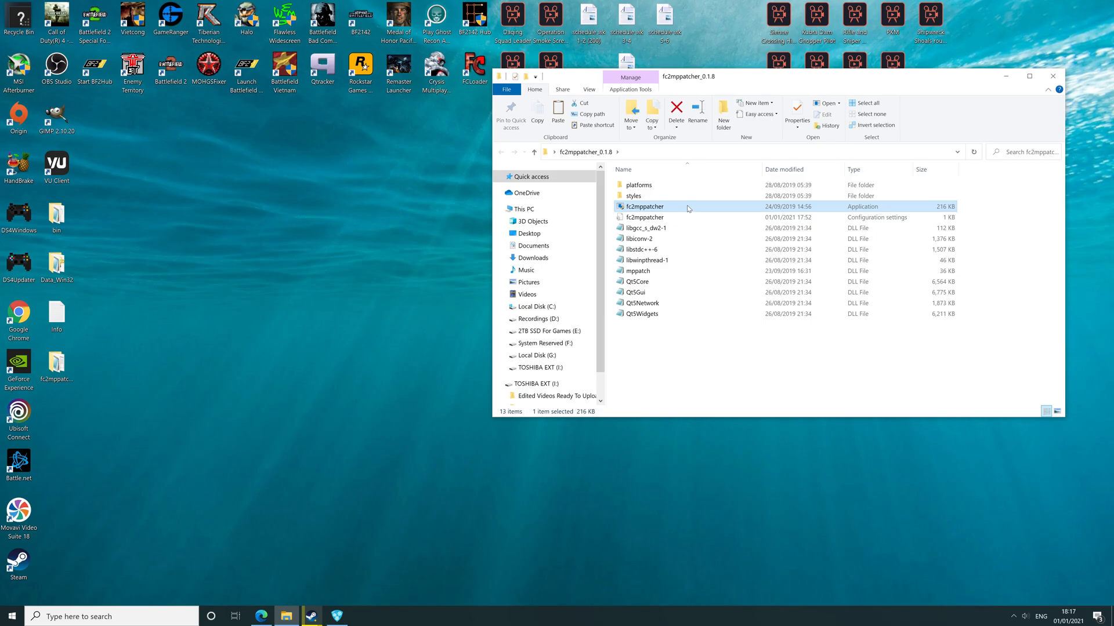
double_click(643, 206)
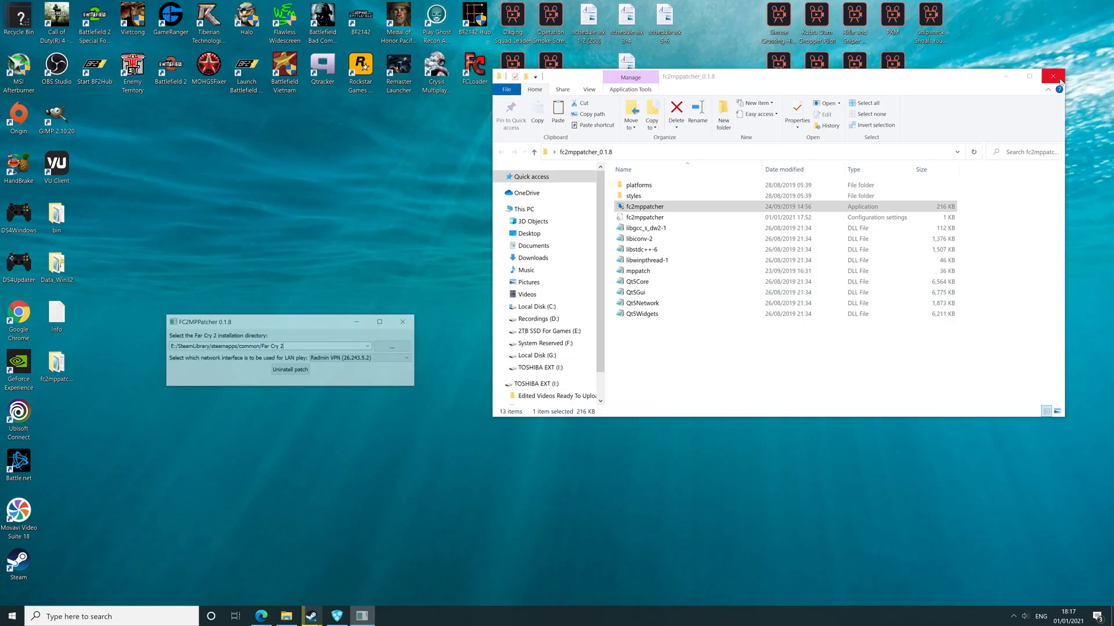
click(1052, 77)
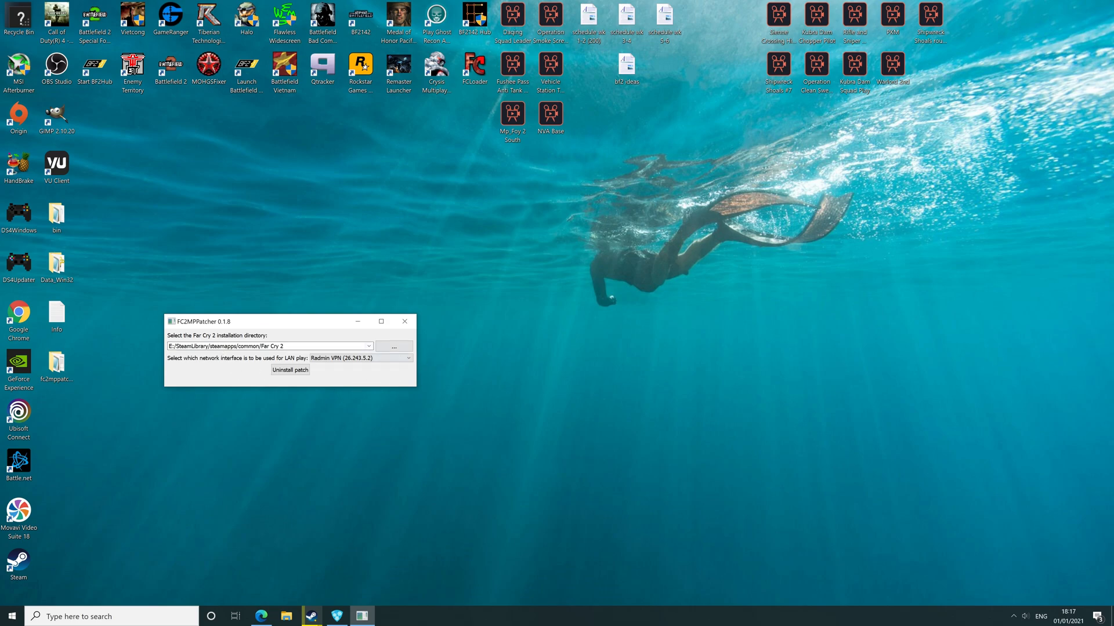
- Browse toward the Far Cry 2 install folder for the patcher, then close the patcher window
click(394, 346)
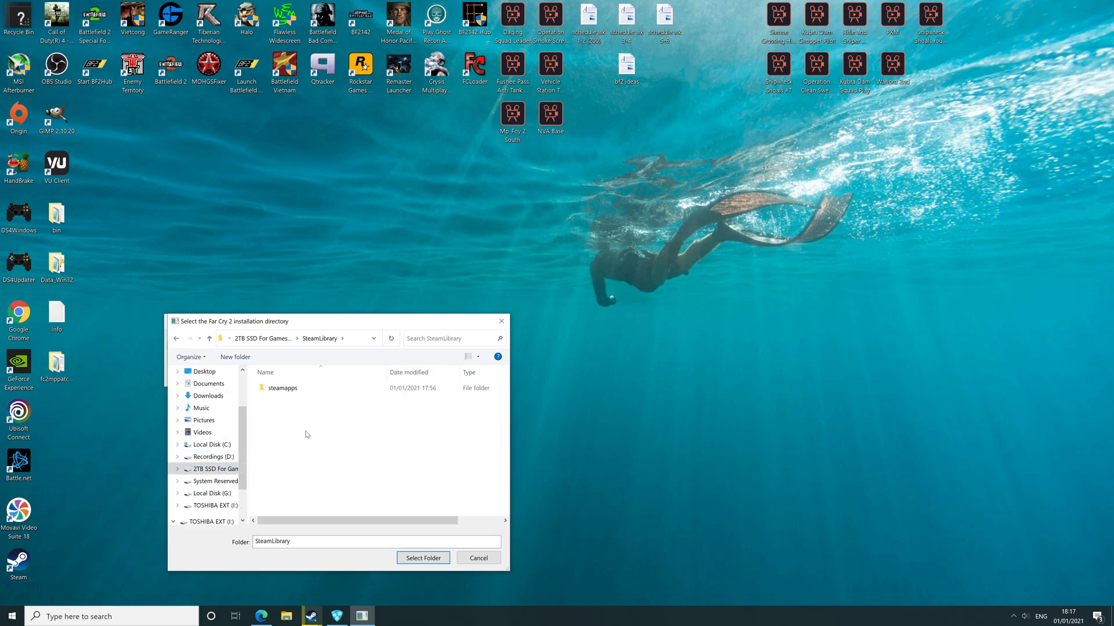
double_click(281, 387)
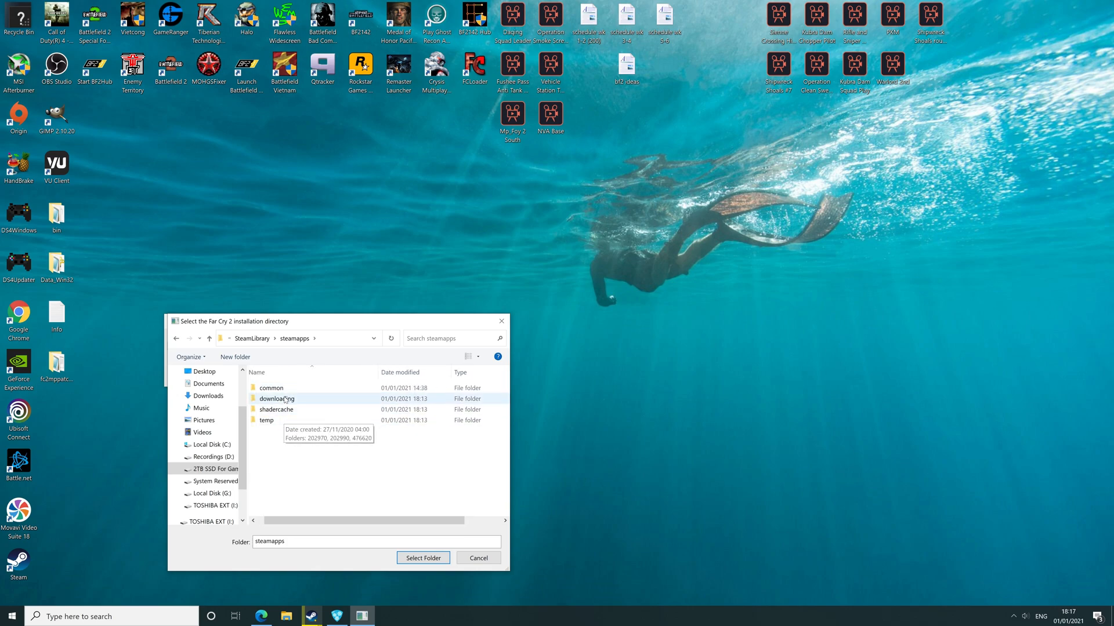
double_click(271, 388)
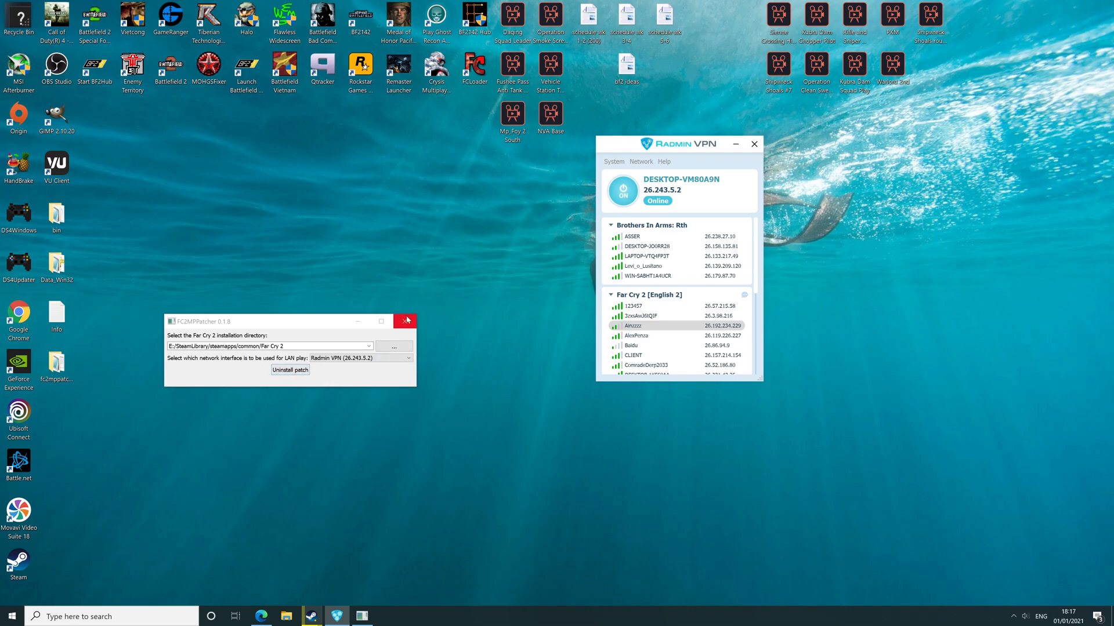
click(404, 321)
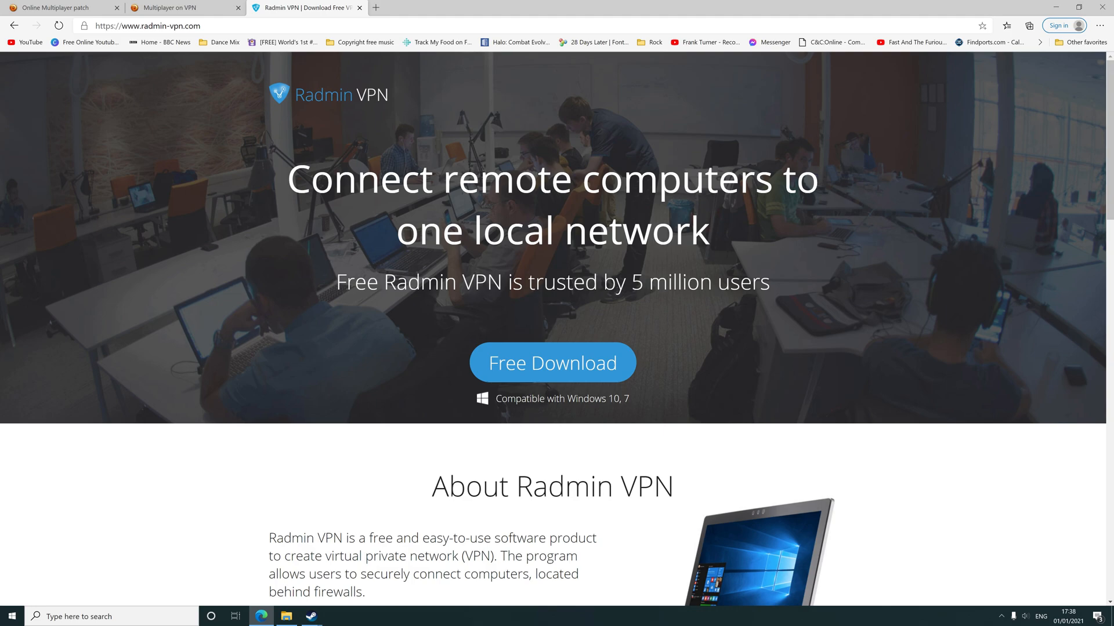
mouse_move(605, 444)
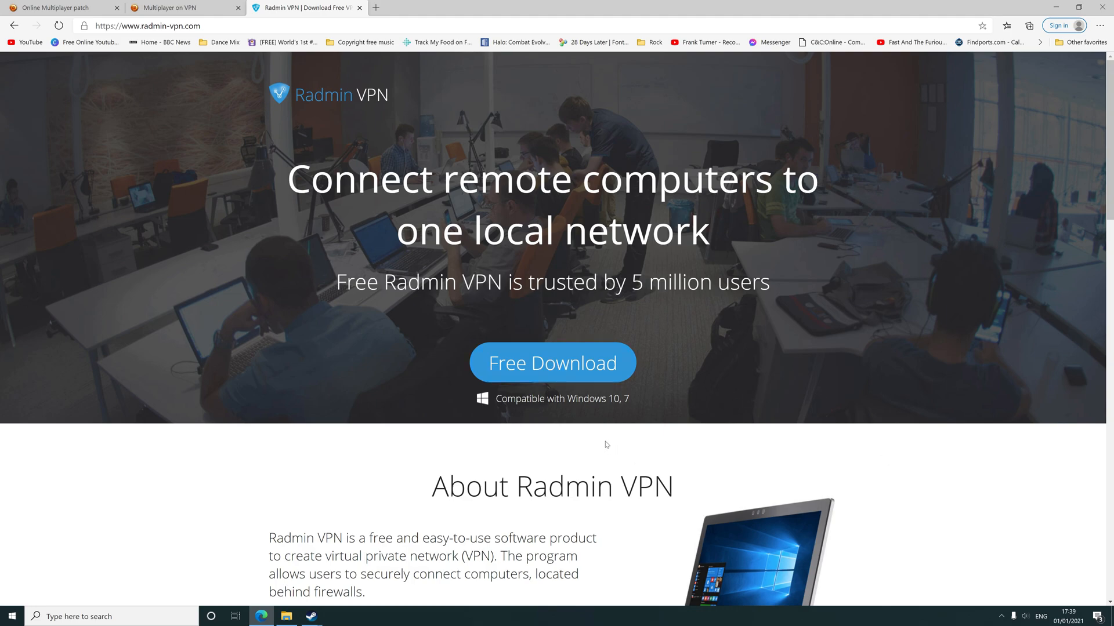
mouse_move(586, 441)
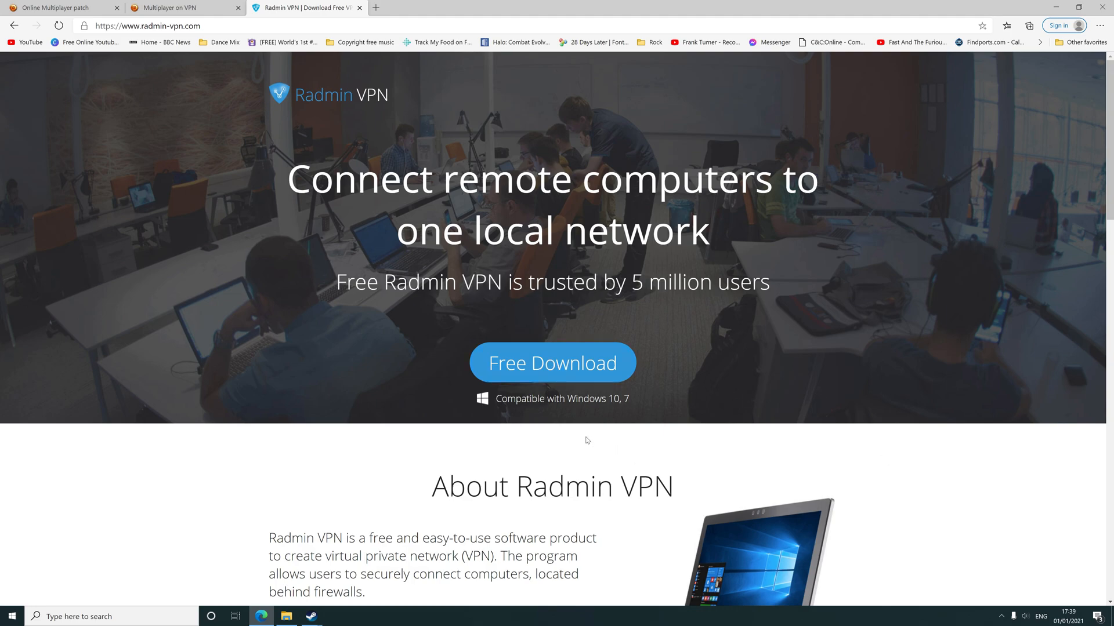
- Run the Radmin_VPN_1.1.4166.8 installer from Recordings (D:) and finish setup
click(551, 362)
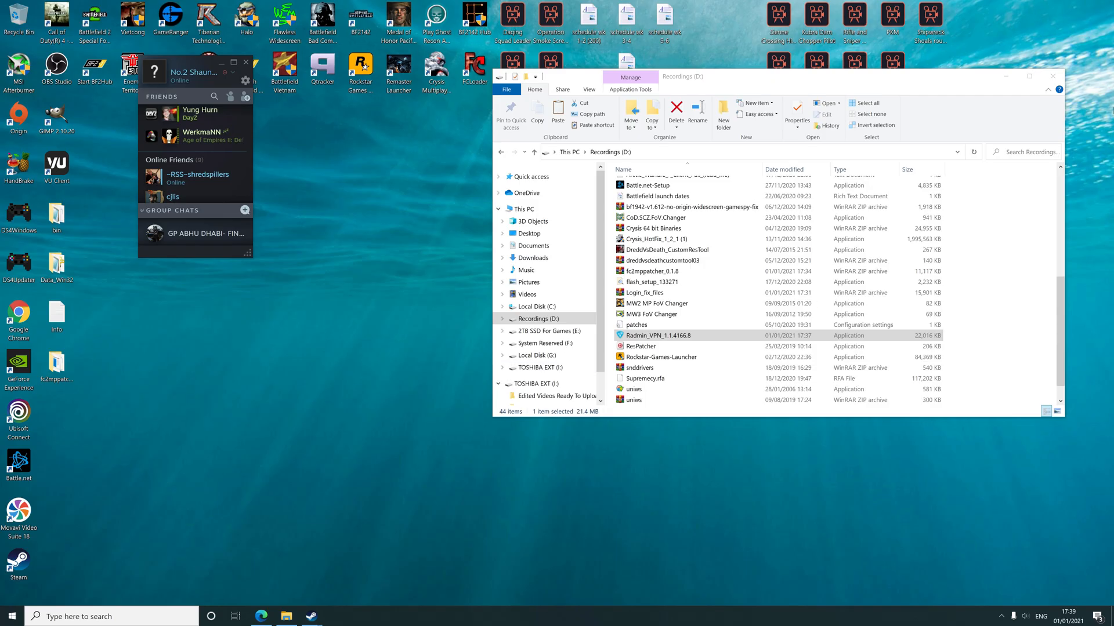
double_click(654, 336)
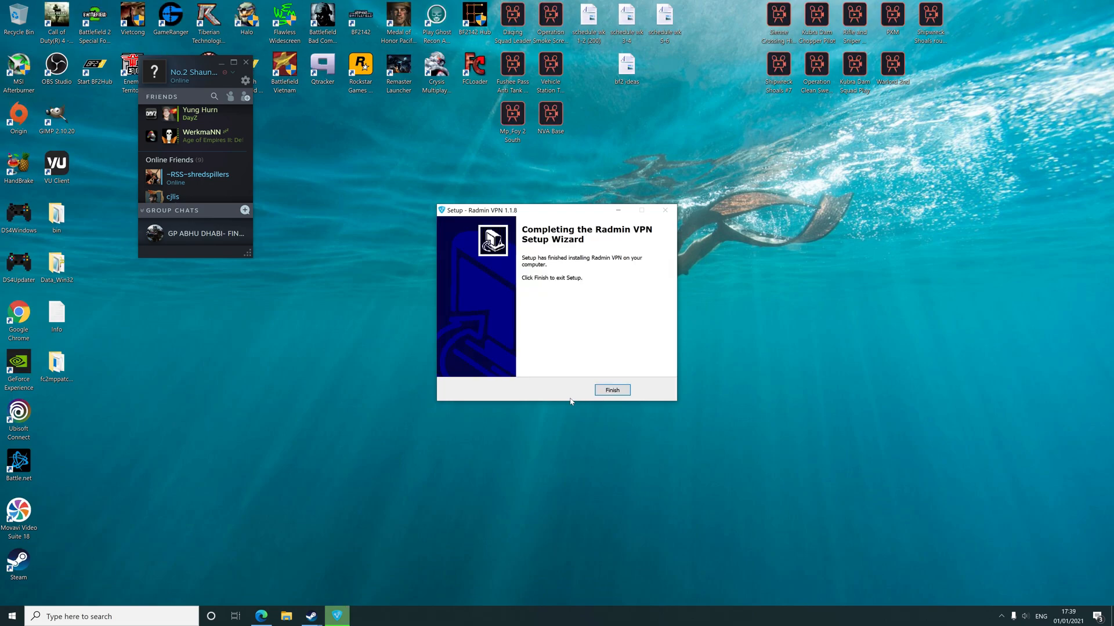
click(611, 390)
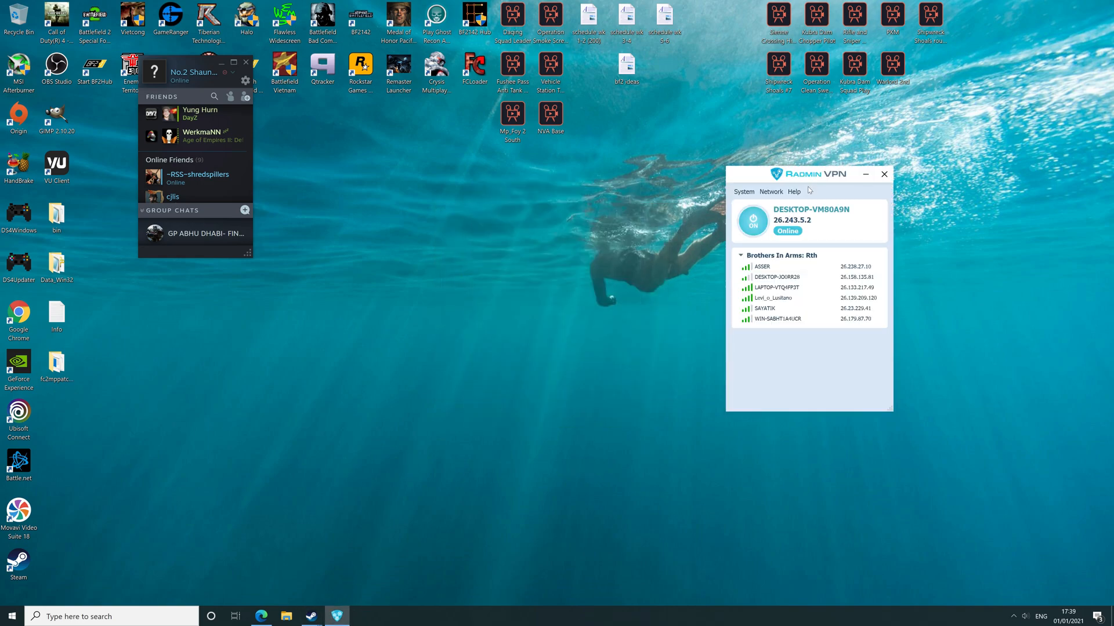
- Move the Radmin VPN window left and open its Network menu
drag(808, 174, 675, 143)
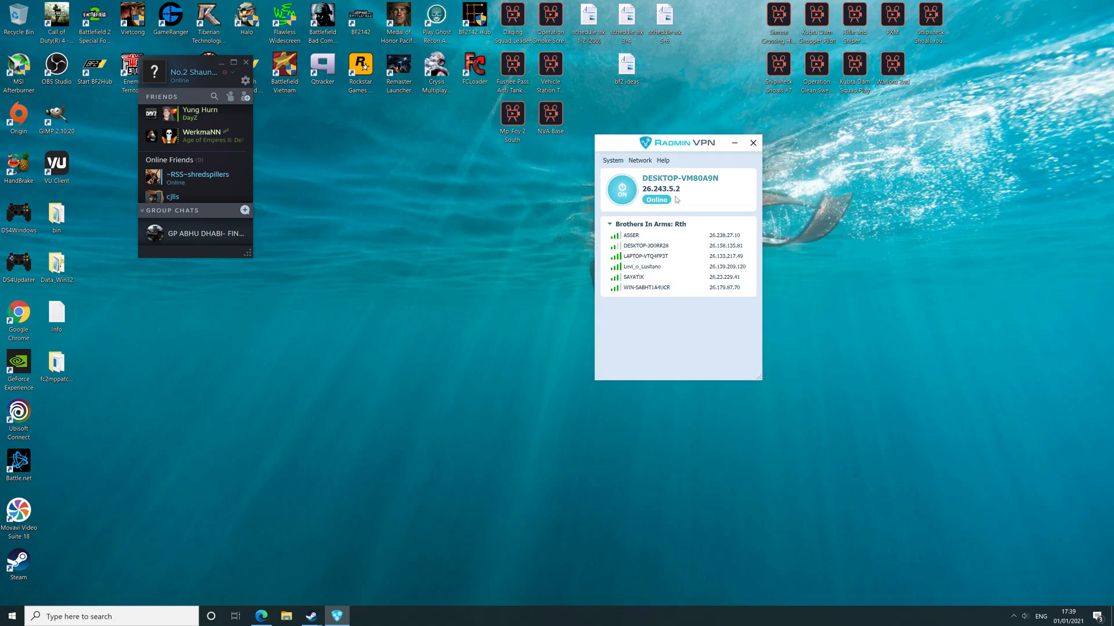
mouse_move(580, 298)
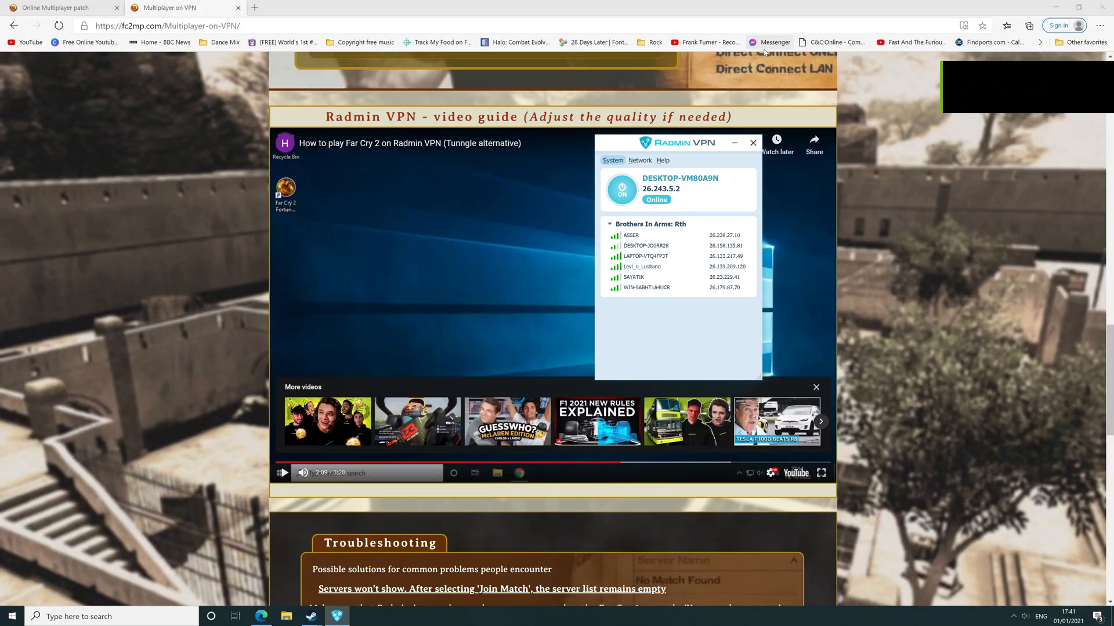
click(639, 160)
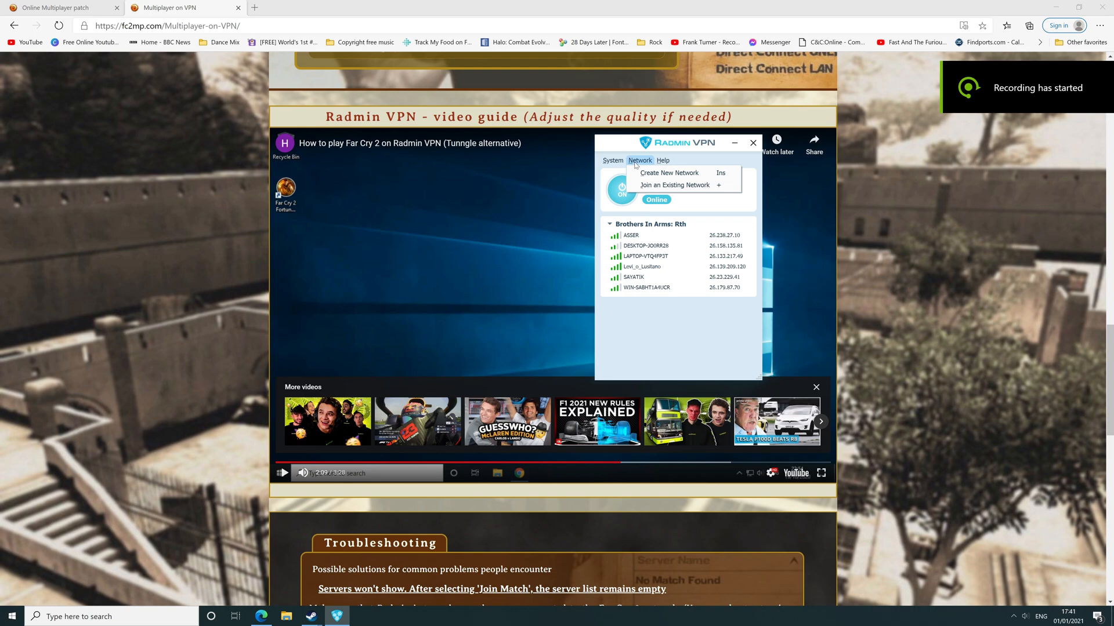
- Join the Far Cry 2 [English 2] gaming network found by searching 'far'
click(673, 184)
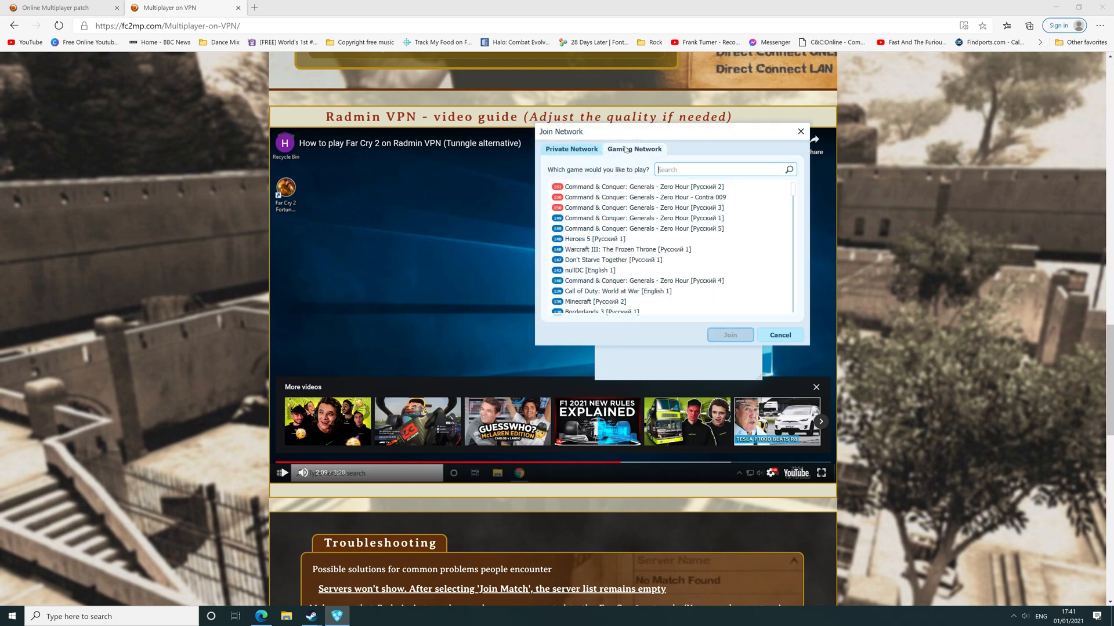
click(640, 218)
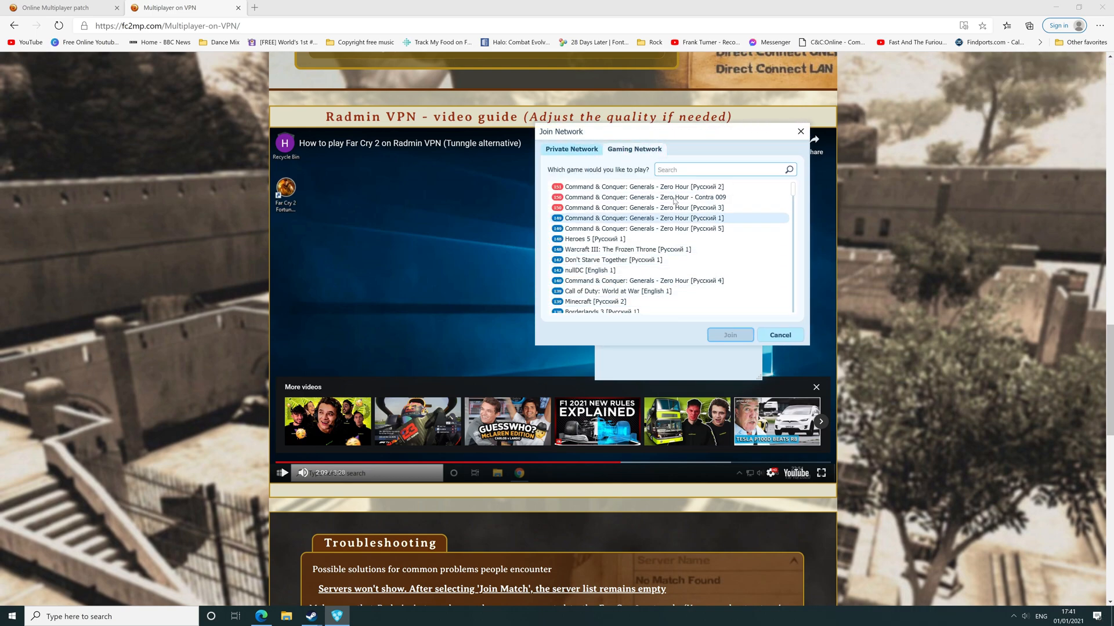
text(far cry 2)
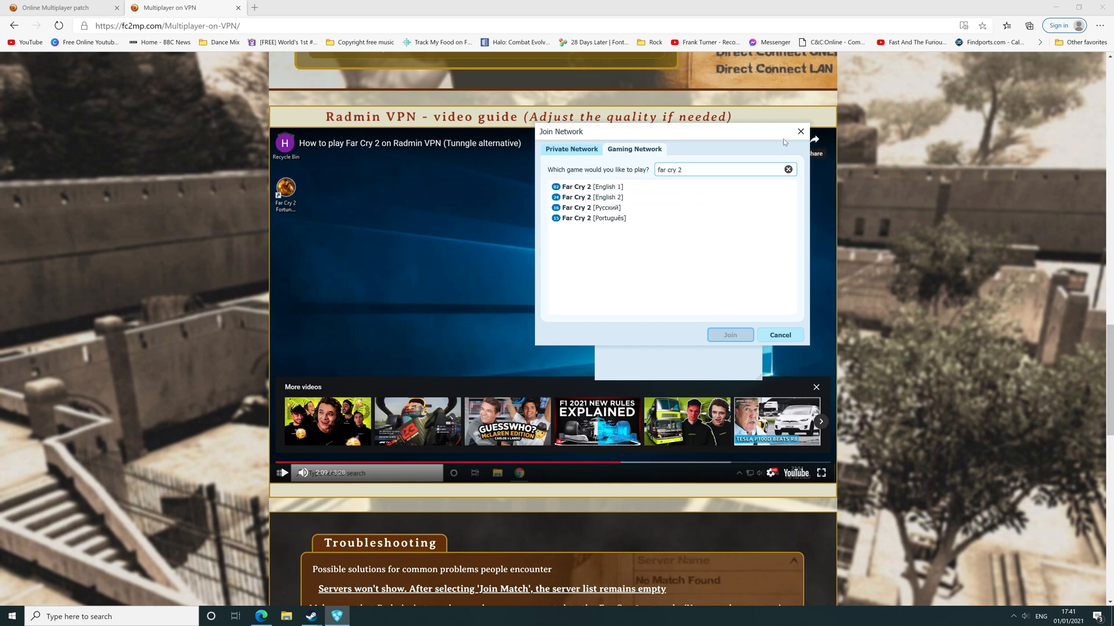
click(591, 198)
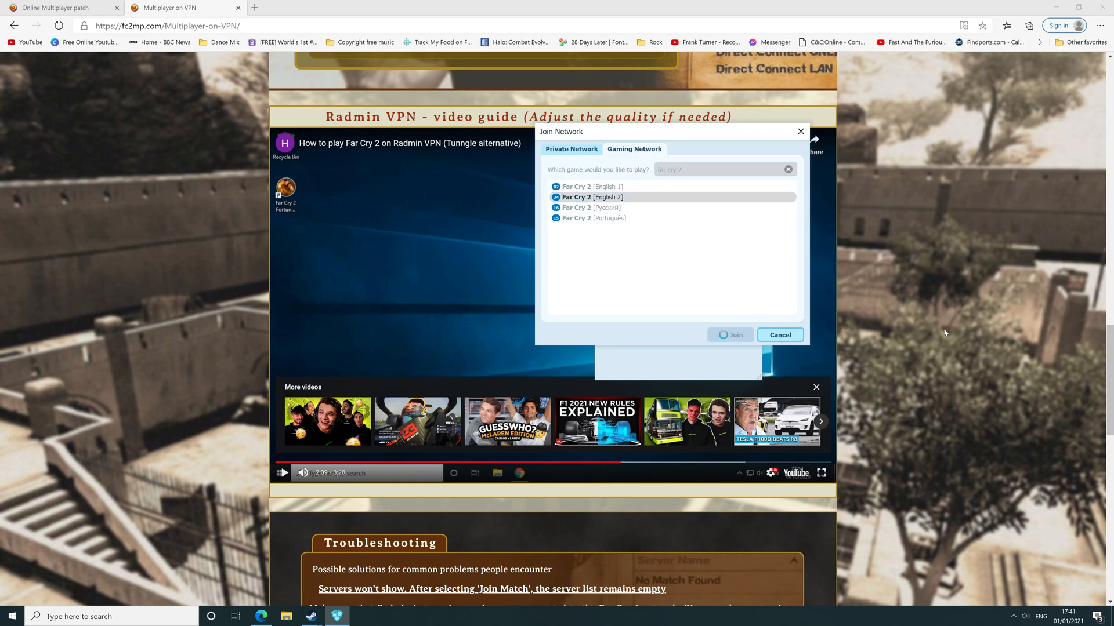
mouse_move(942, 318)
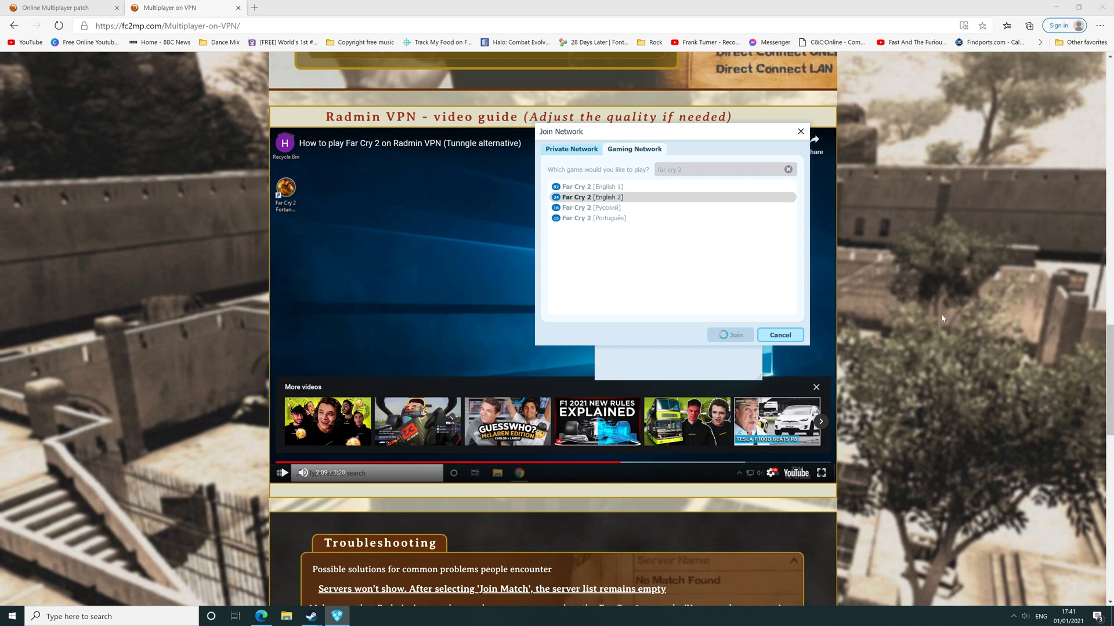
mouse_move(930, 309)
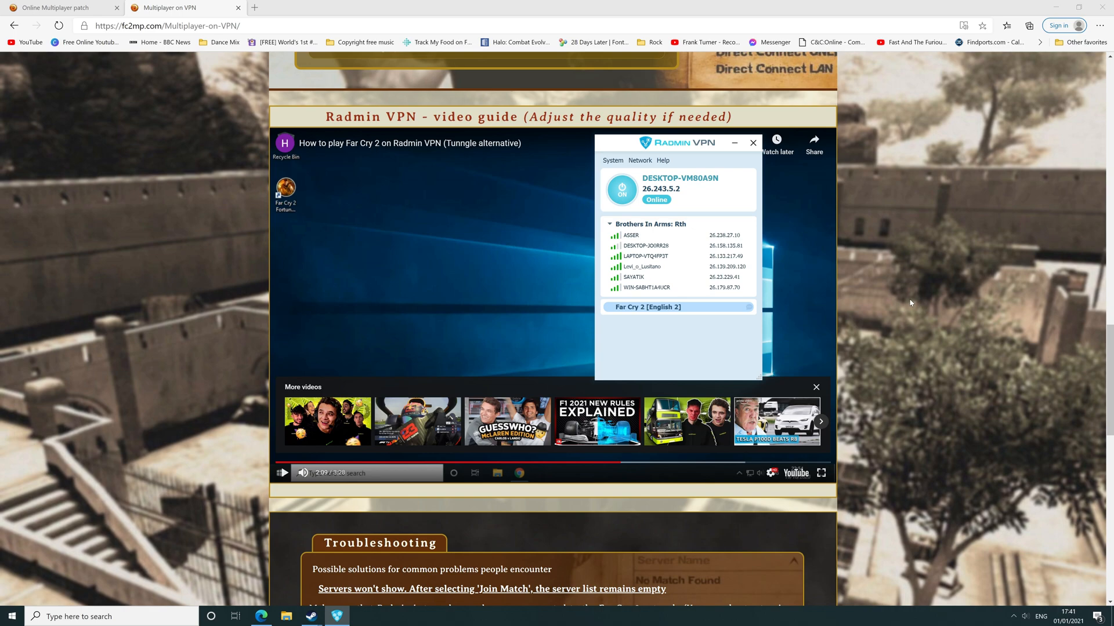
- Expand the Far Cry 2 [English 2] network to review its member list
click(648, 306)
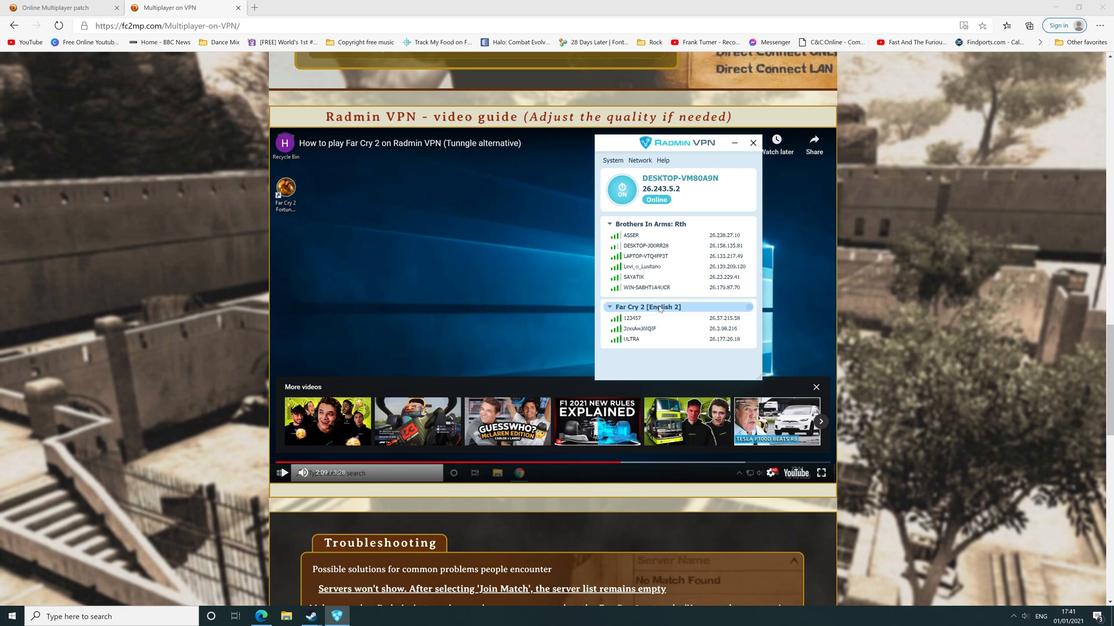
scroll(down, 3)
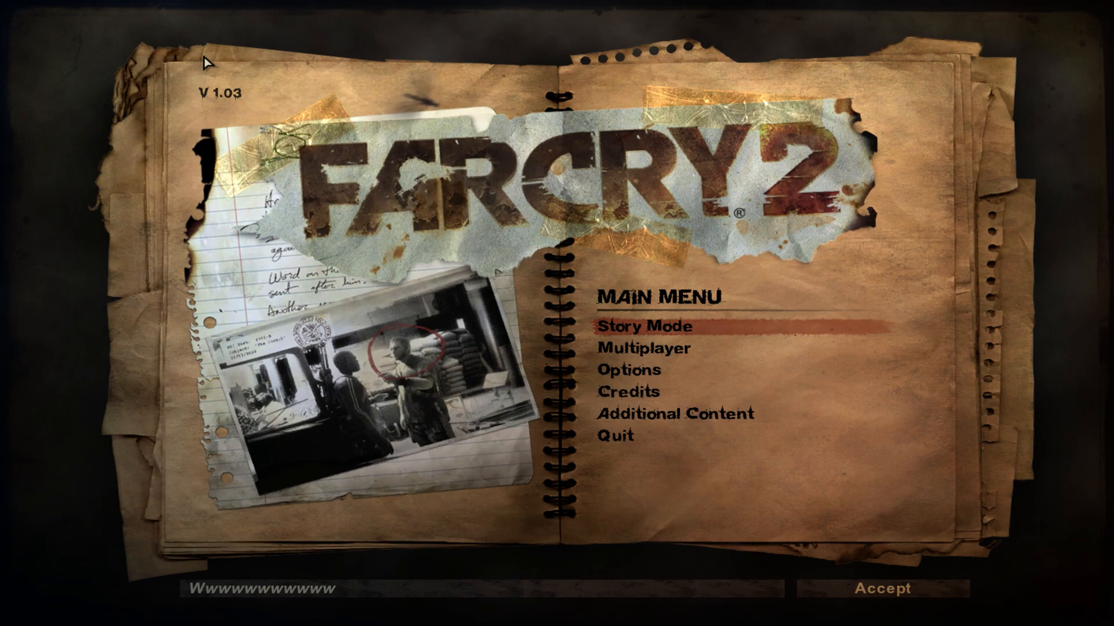
- Enter Multiplayer and load the existing shauneyboyy online profile
click(637, 327)
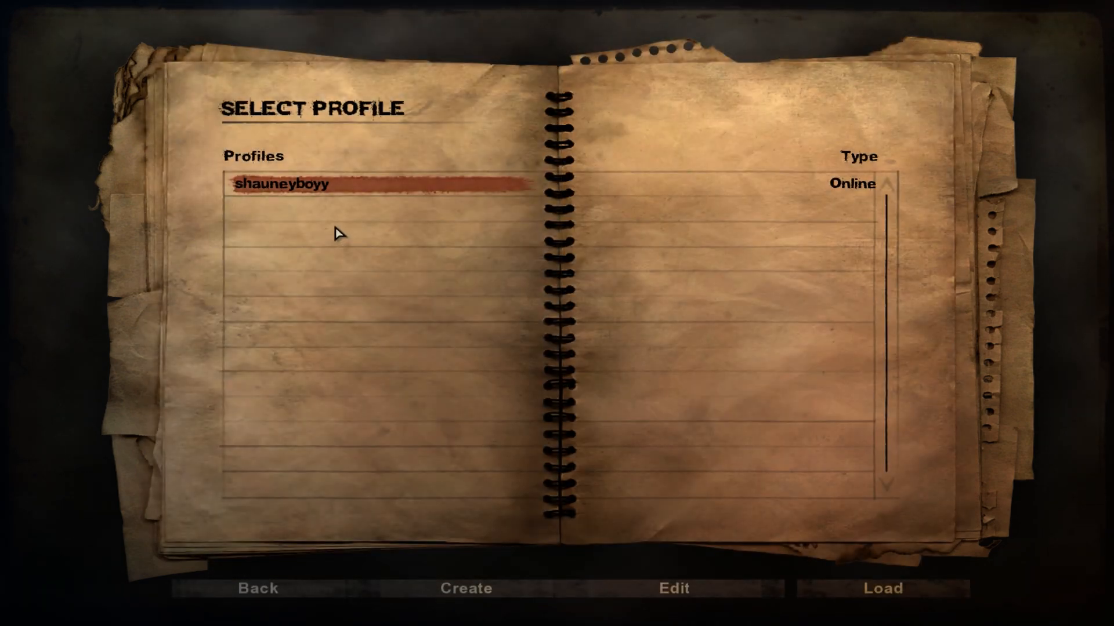
click(883, 589)
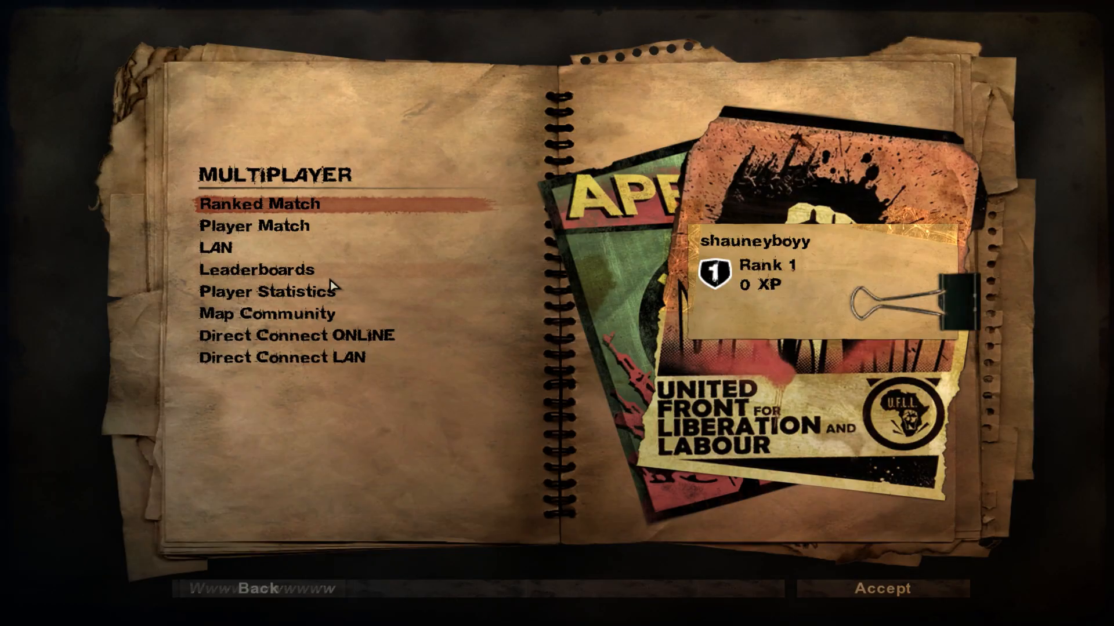
mouse_move(248, 231)
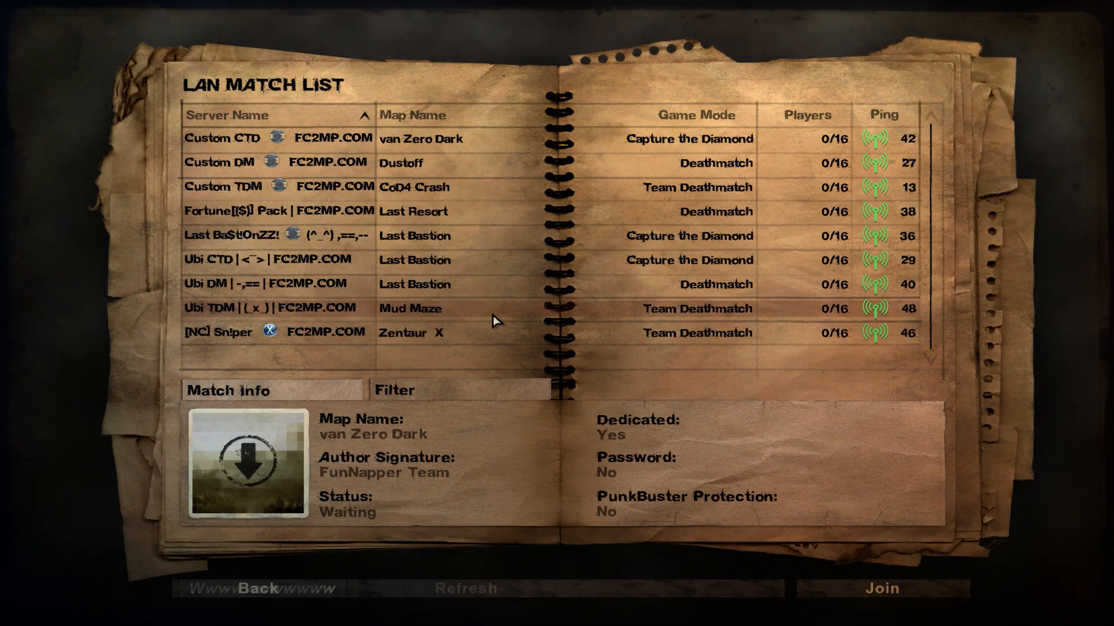
mouse_move(724, 318)
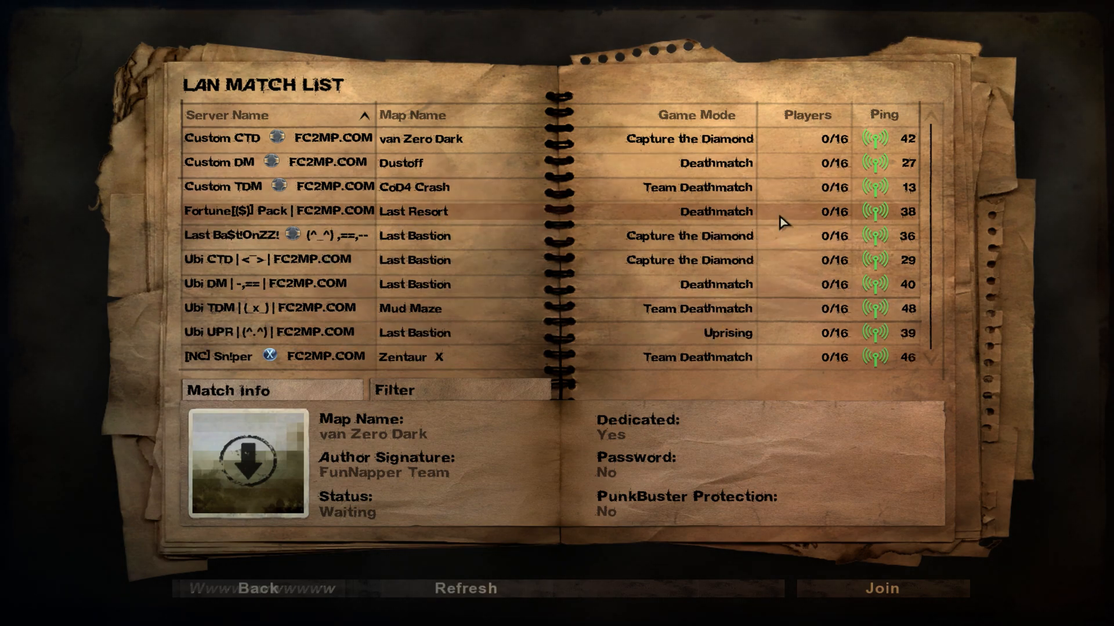
mouse_move(774, 236)
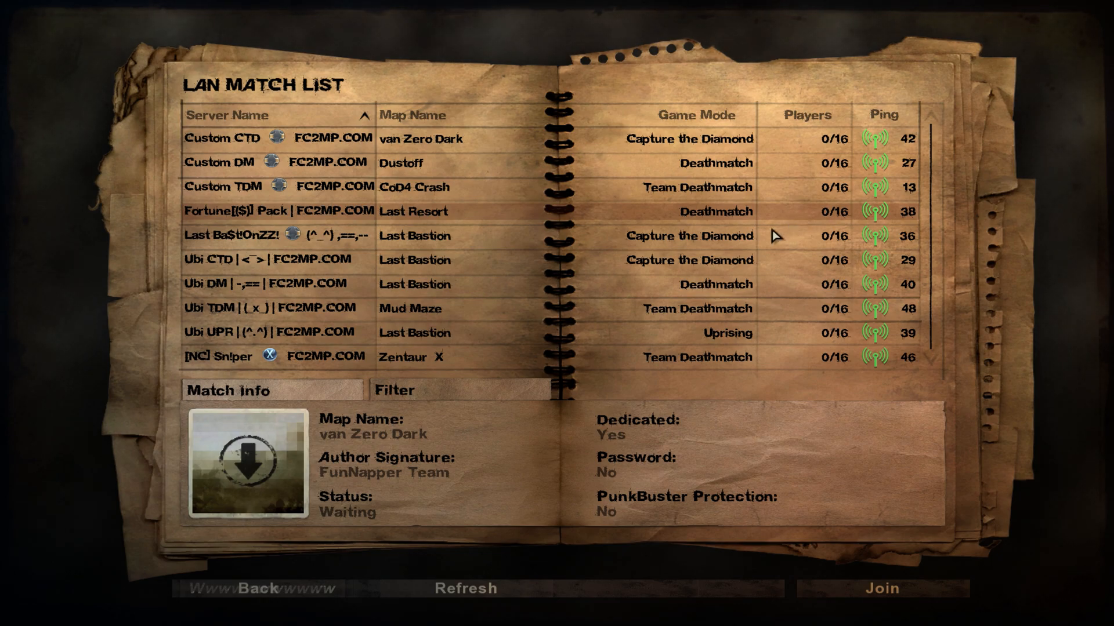